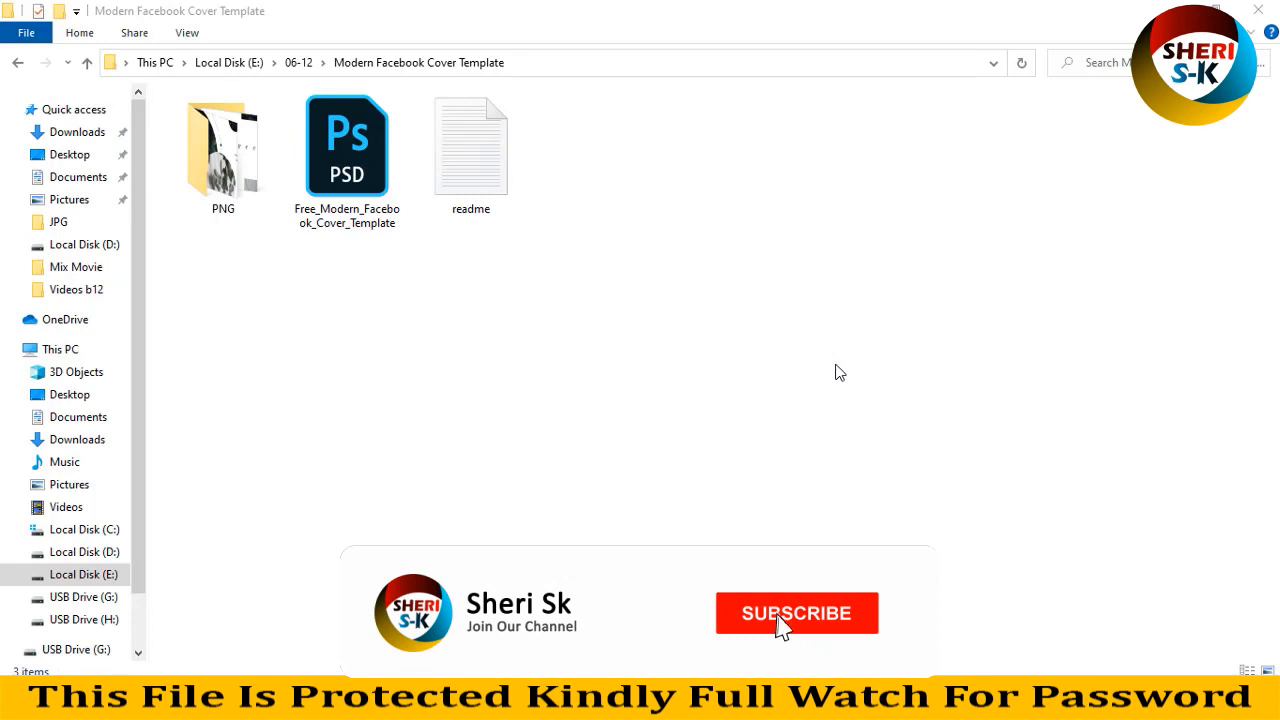
Open the template's PNG previews folder and launch the first preview image in Photos
{"action": "left_click", "coordinate": [796, 612]}
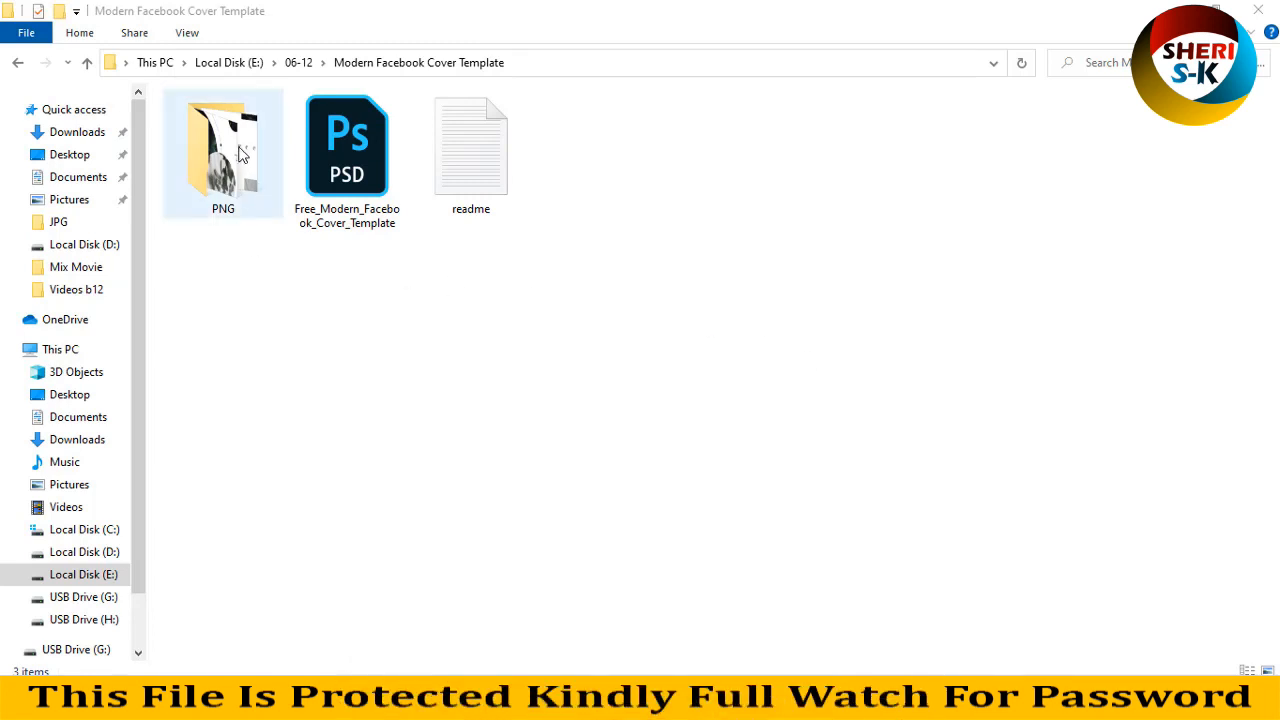
{"action": "double_click", "coordinate": [222, 144]}
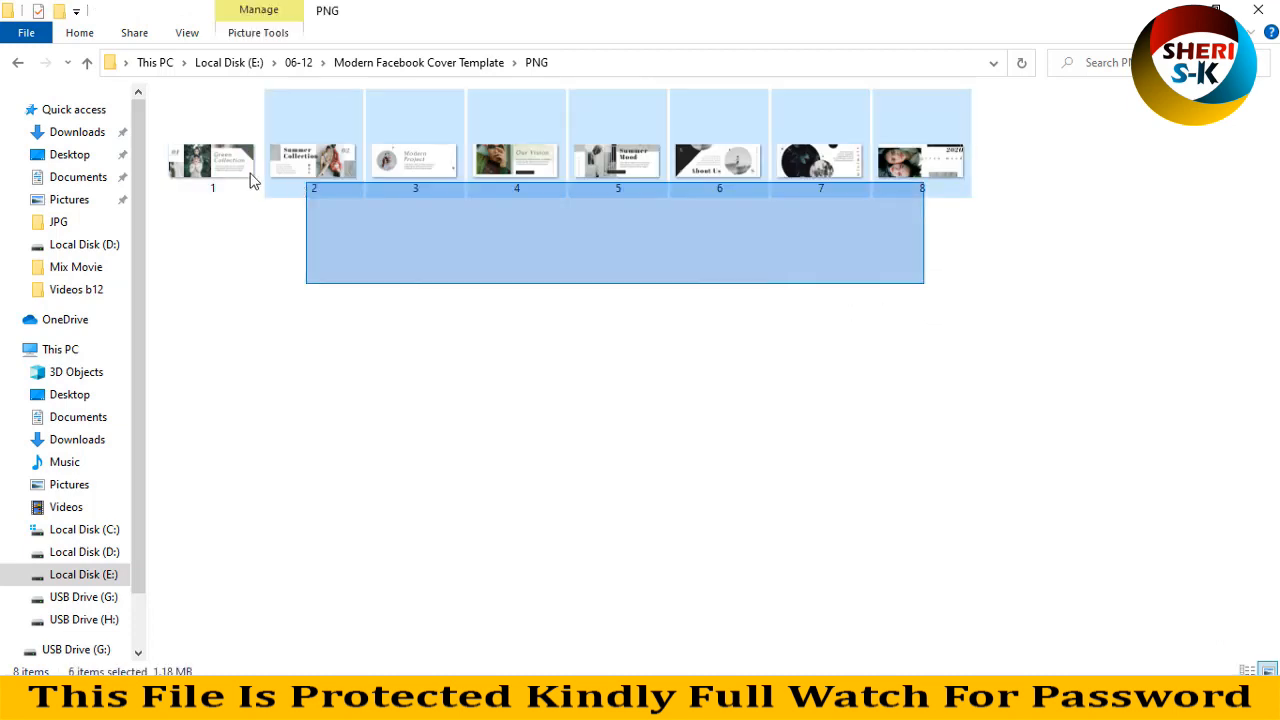
{"action": "left_click", "coordinate": [212, 160]}
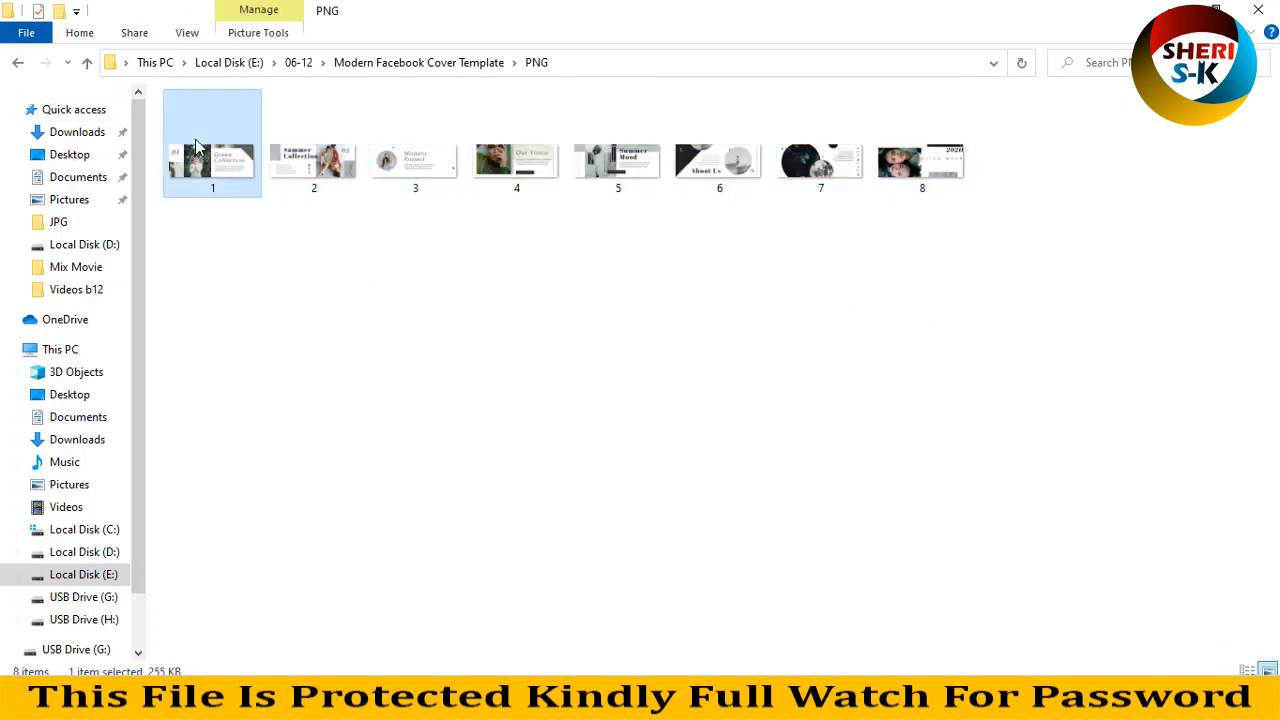
{"action": "double_click", "coordinate": [212, 160]}
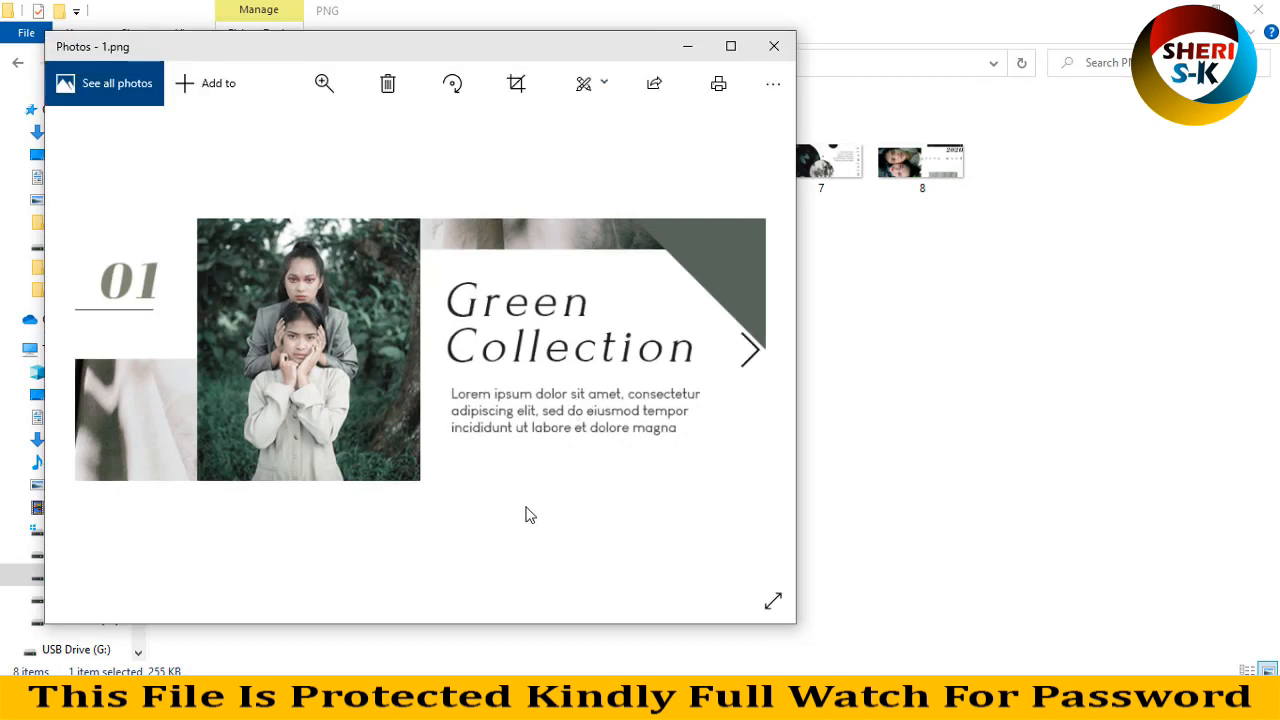
Browse from the Green Collection to the Summer Collection preview, then close the Photos viewer
{"action": "left_click", "coordinate": [748, 348]}
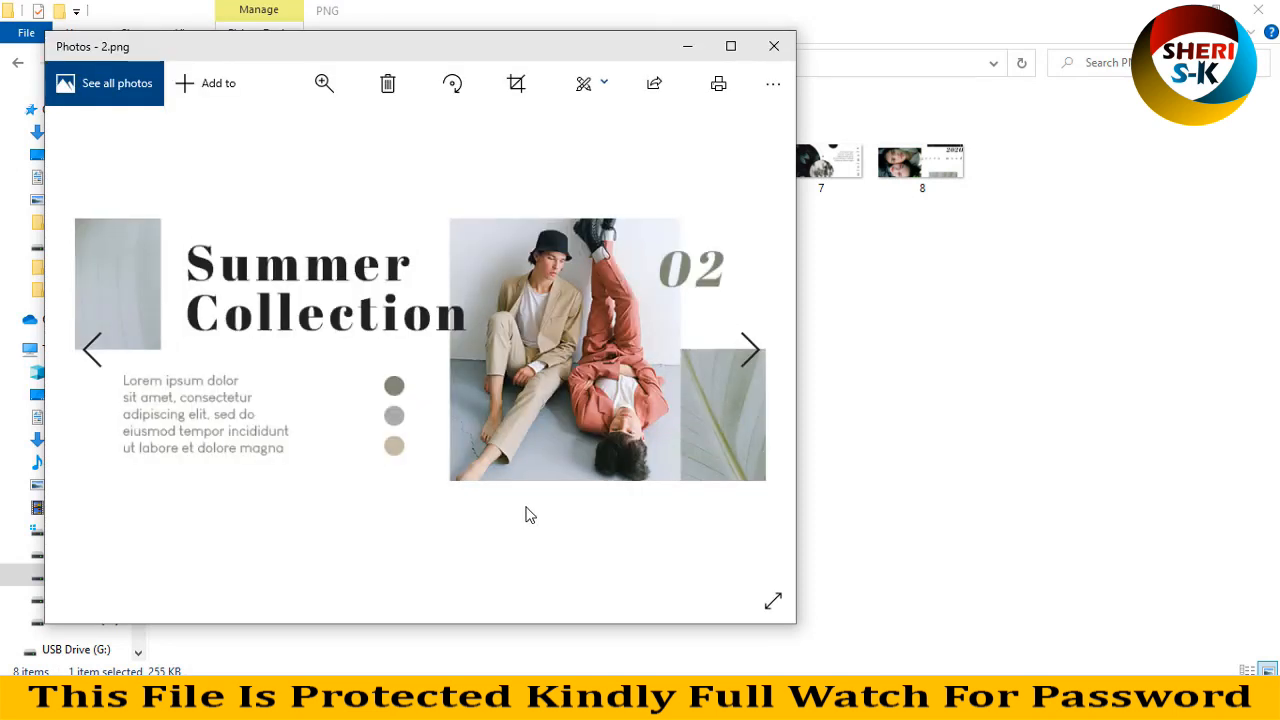
{"action": "left_click", "coordinate": [750, 348]}
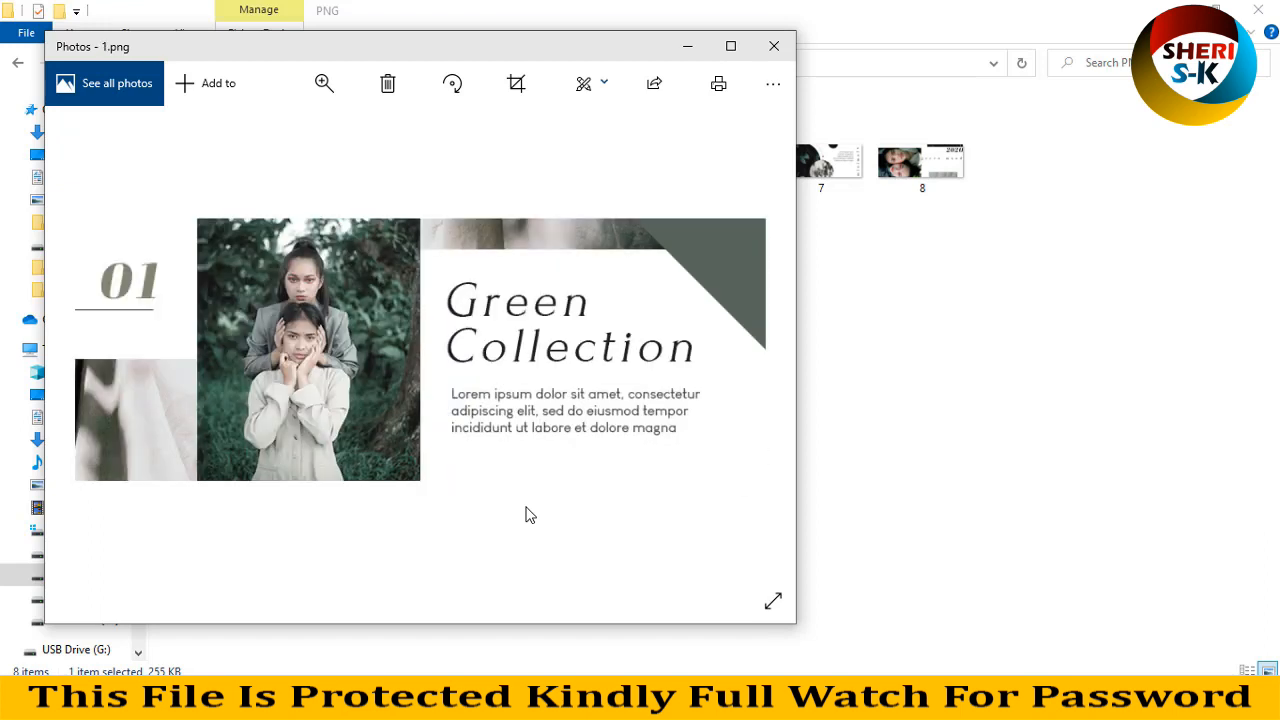
{"action": "left_click", "coordinate": [772, 46]}
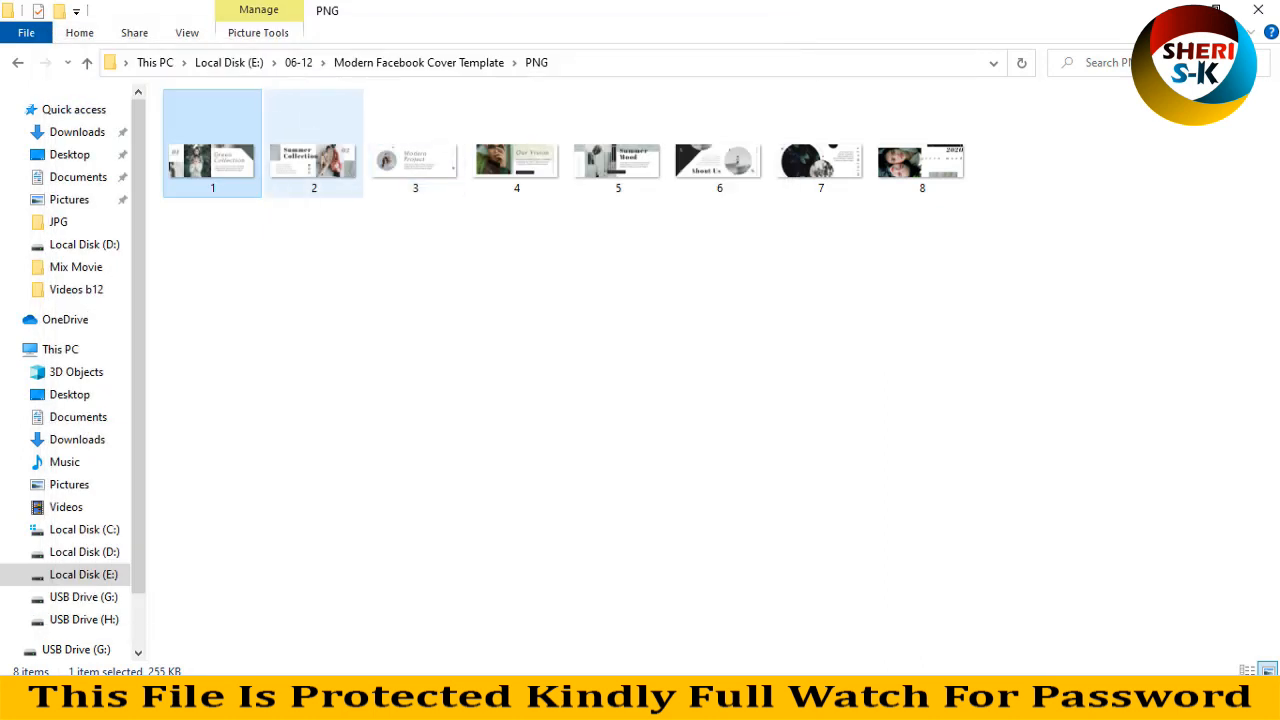
Go back to the template folder and open Free_Modern_Facebook_Cover_Template.psd in Photoshop
{"action": "left_click", "coordinate": [18, 62]}
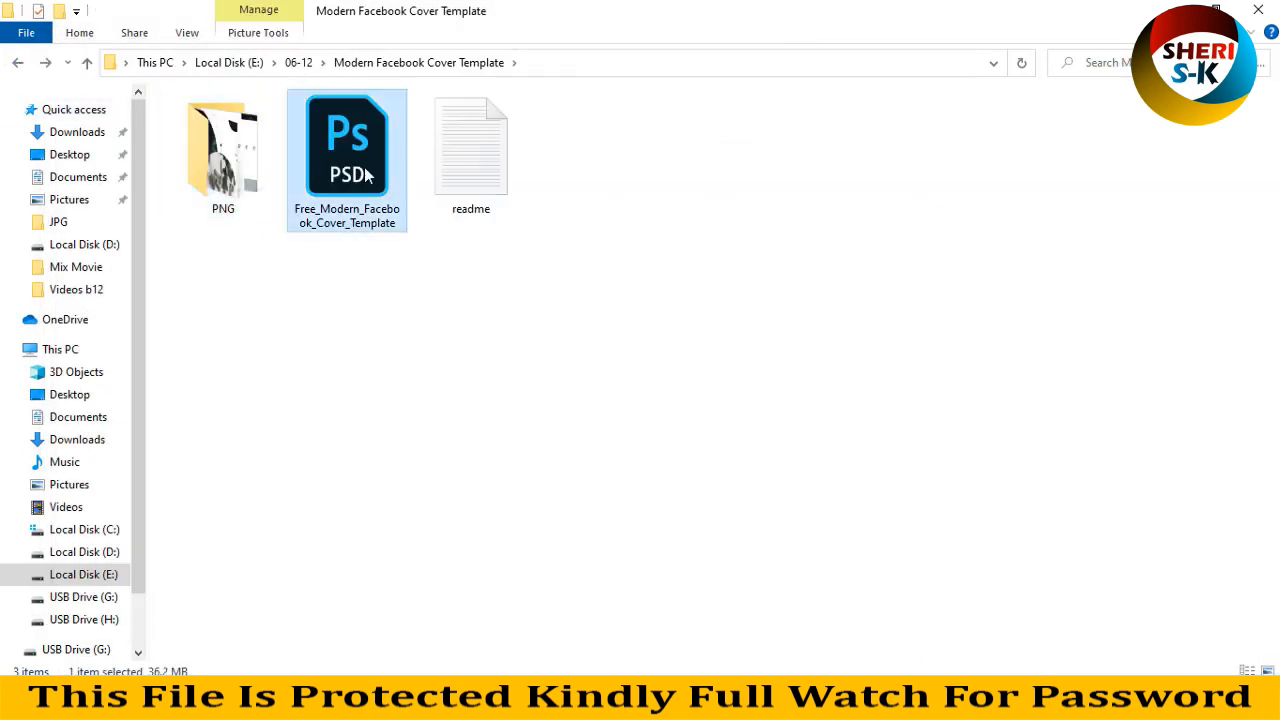
{"action": "mouse_move", "coordinate": [348, 160]}
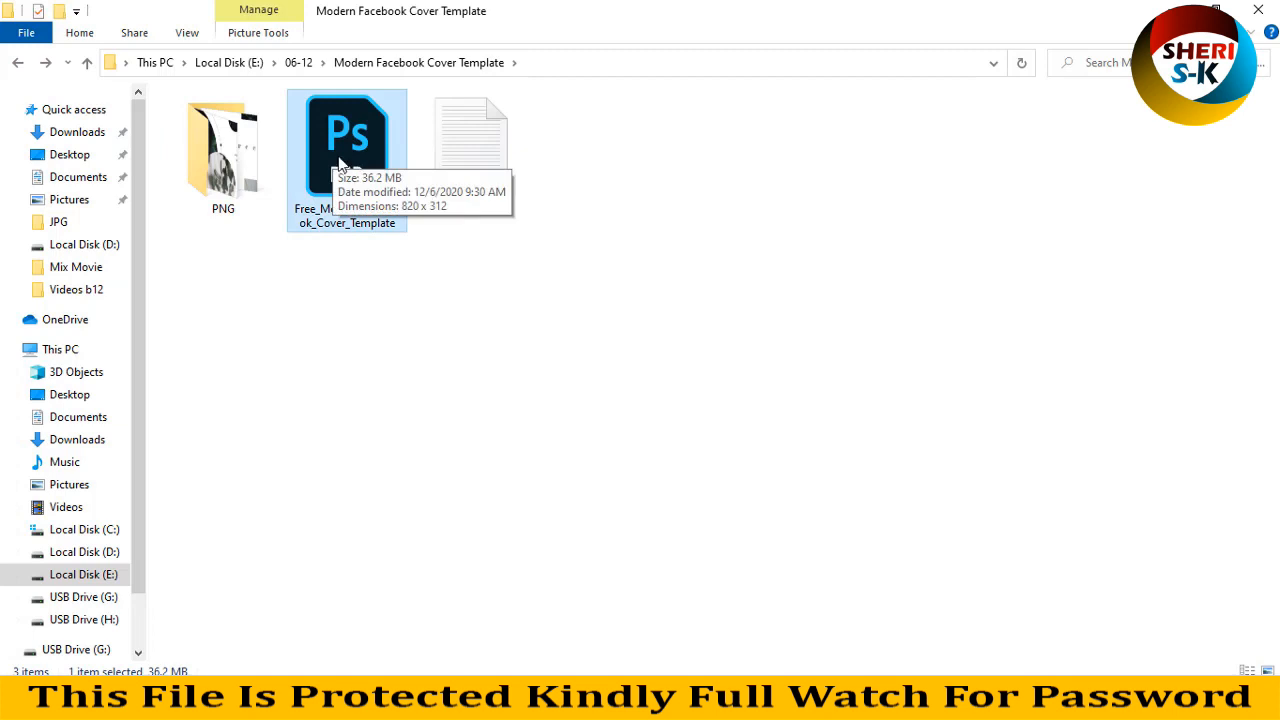
{"action": "left_click_drag", "start_coordinate": [348, 148], "coordinate": [618, 444]}
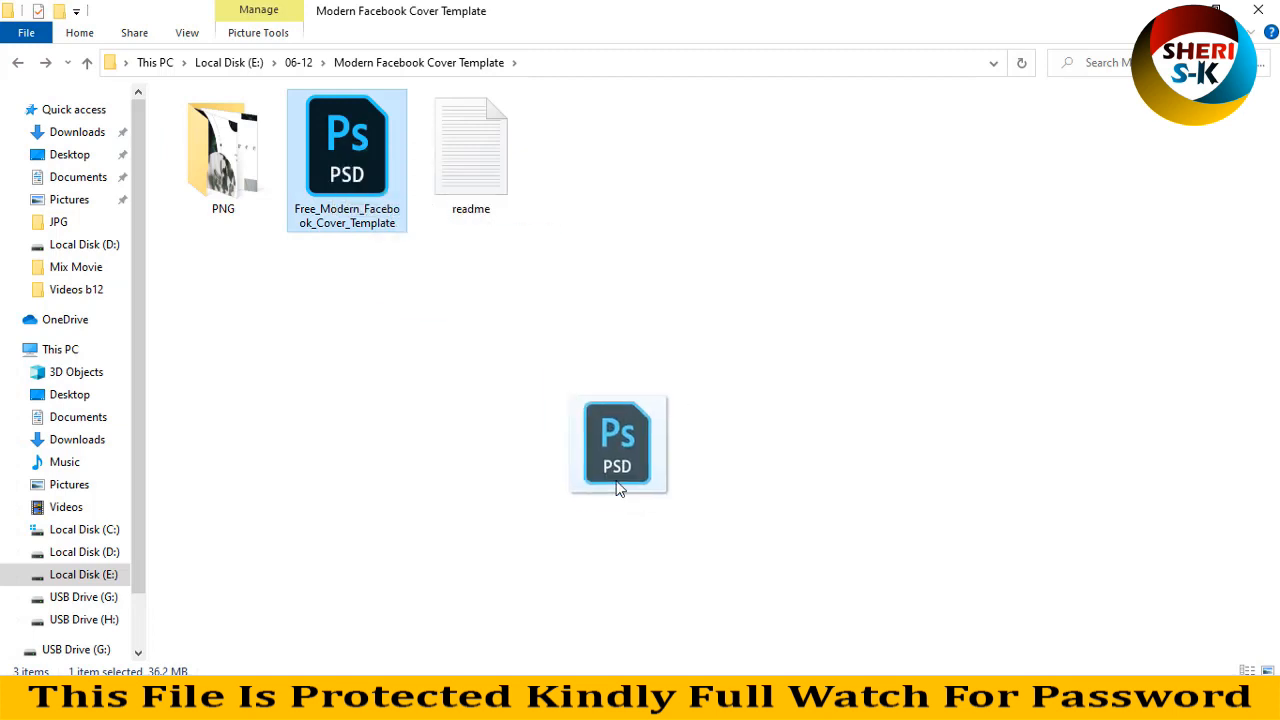
{"action": "double_click", "coordinate": [348, 144]}
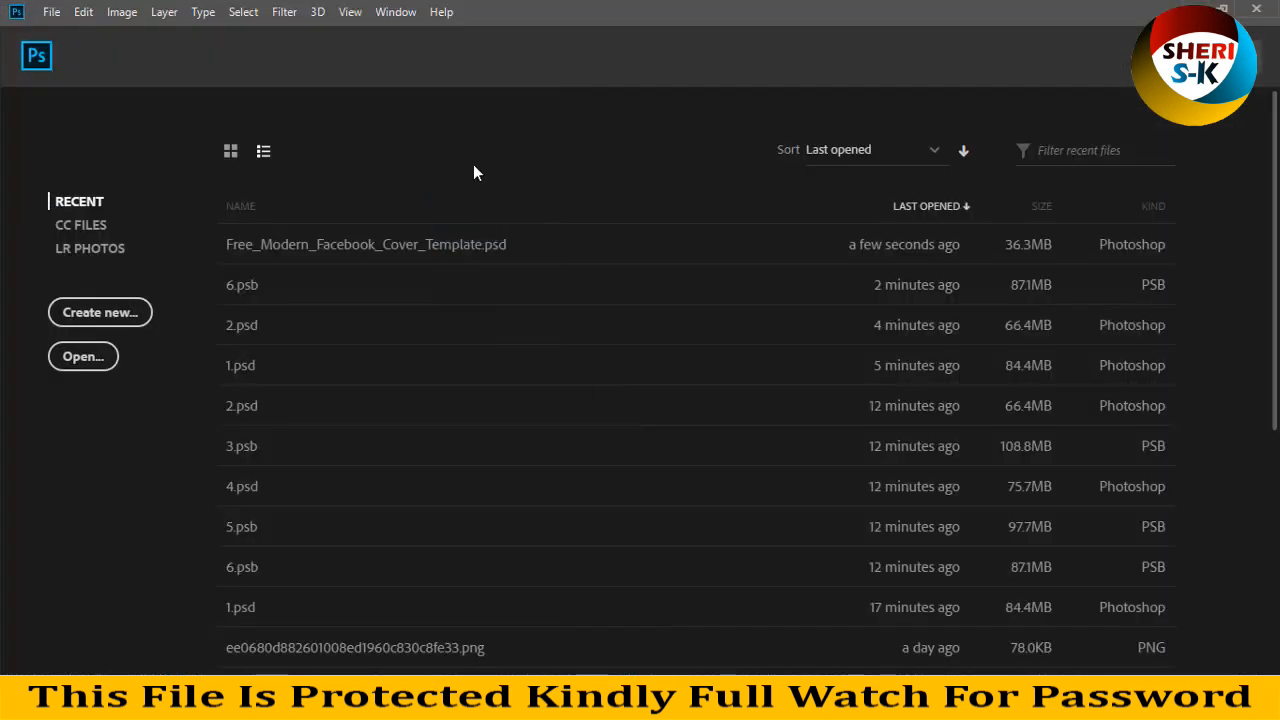
Open the PSD from Recent and toggle group visibility so the Summer Collection design shows
{"action": "double_click", "coordinate": [364, 244]}
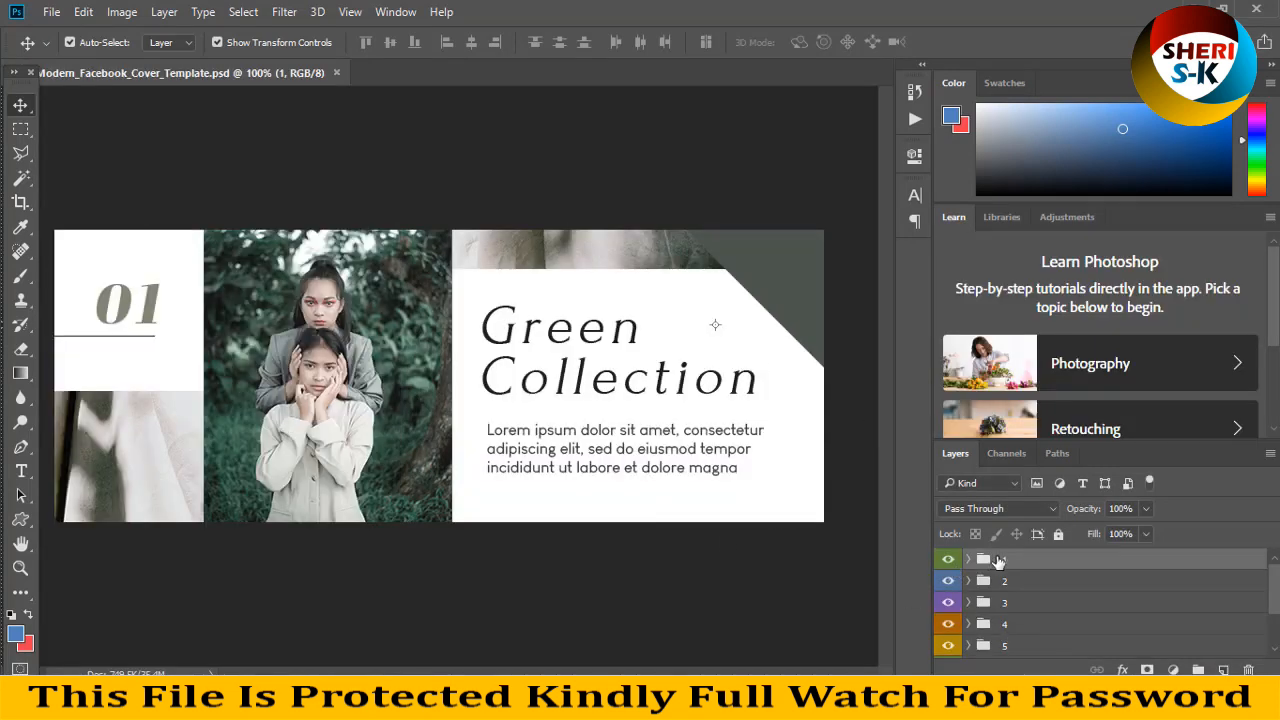
{"action": "left_click", "coordinate": [1004, 580]}
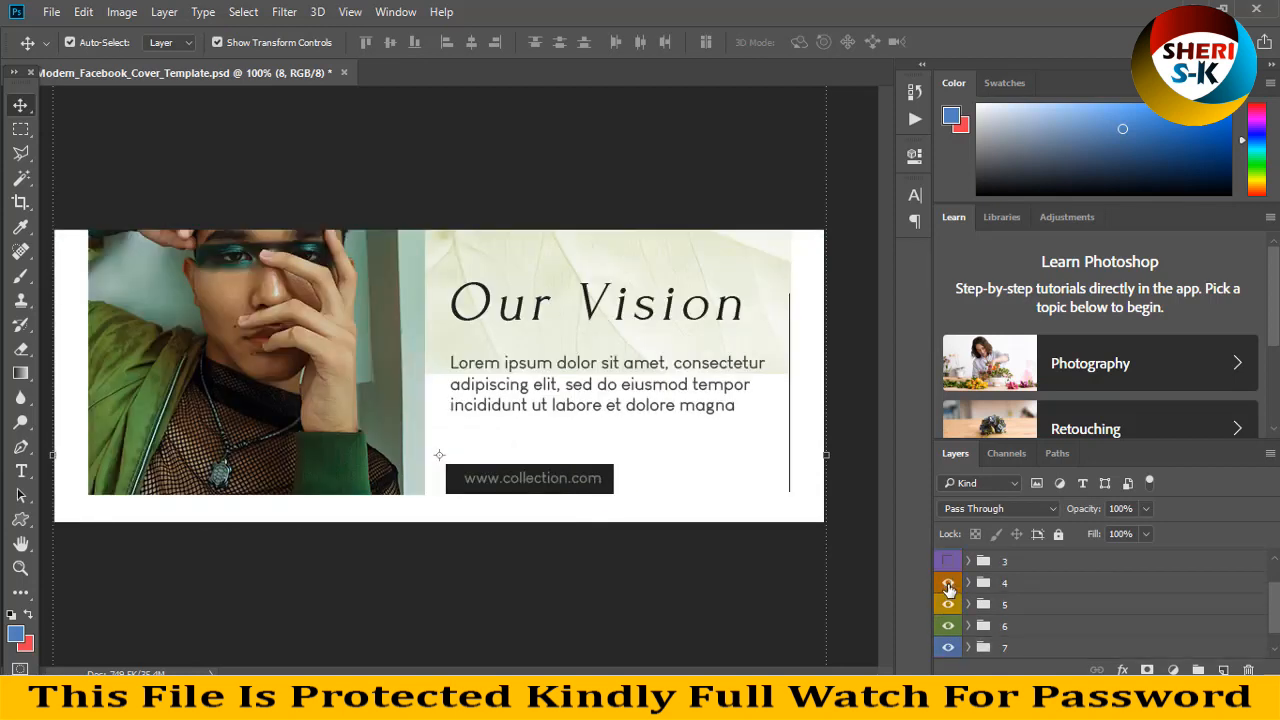
{"action": "left_click", "coordinate": [948, 584]}
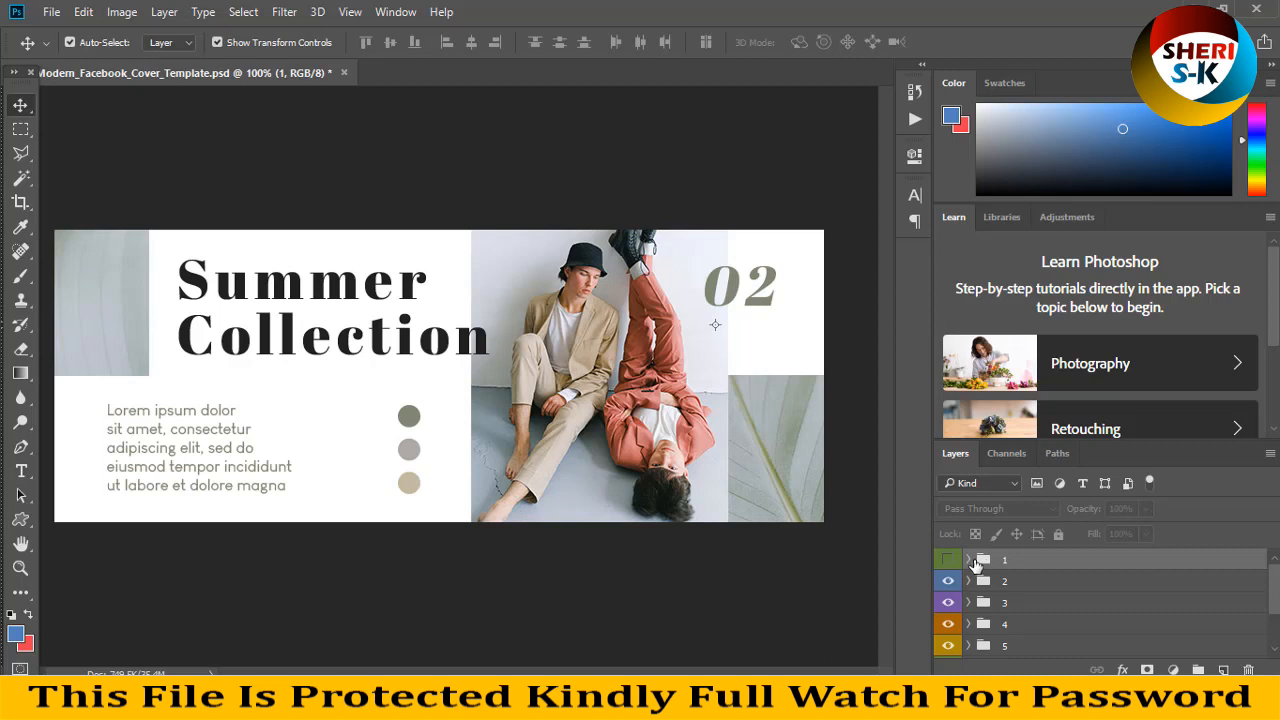
Expand group 1, inspect its text layers, show the Green Collection again and select its BG layer
{"action": "left_click", "coordinate": [968, 560]}
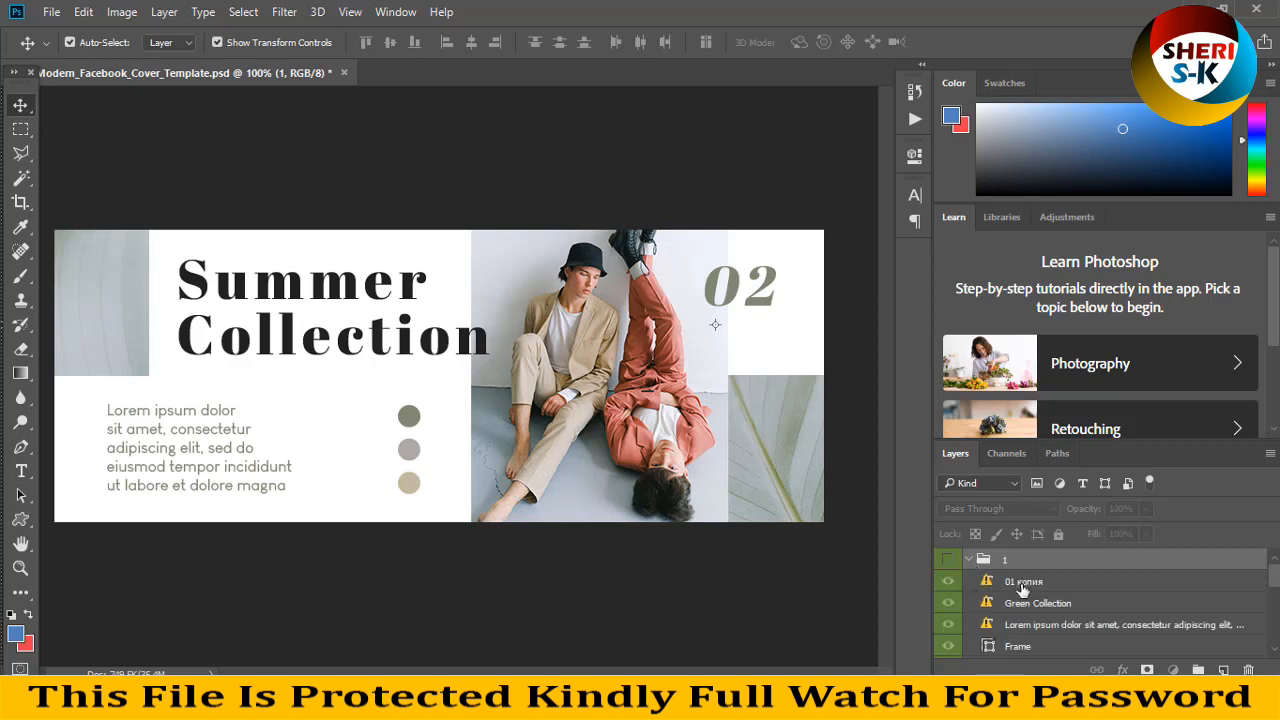
{"action": "left_click", "coordinate": [1036, 602]}
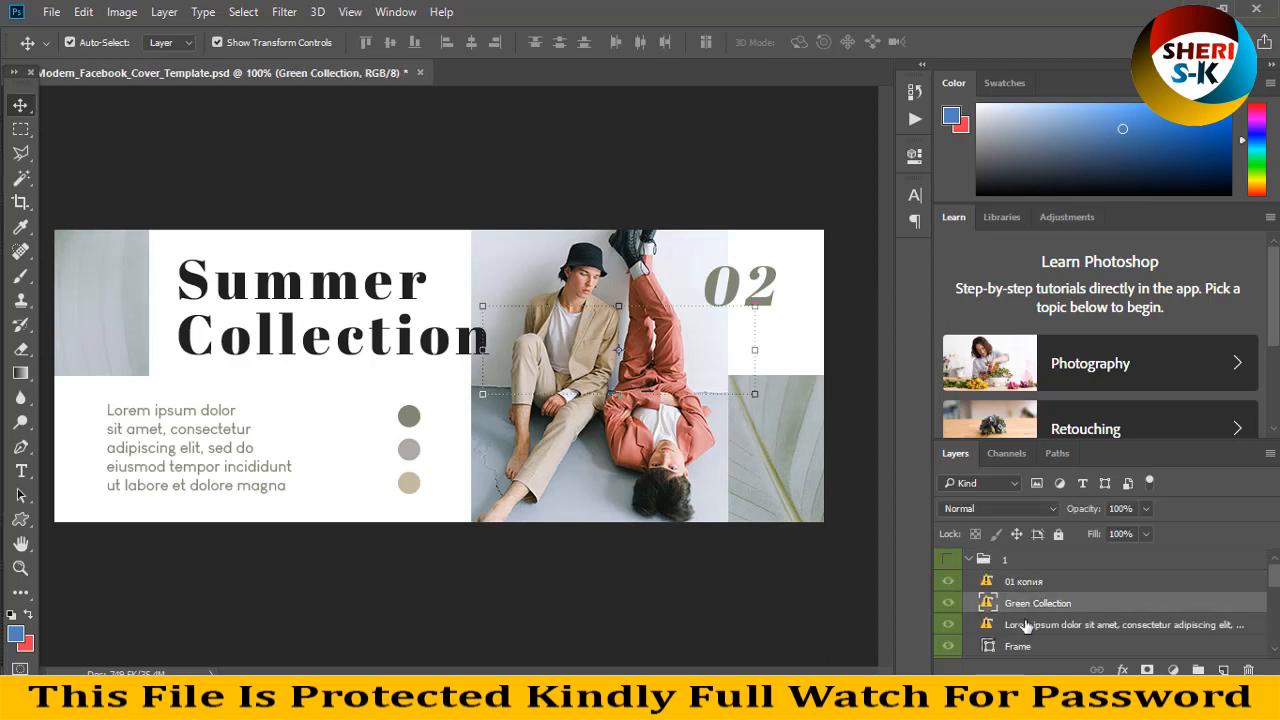
{"action": "left_click", "coordinate": [1120, 624]}
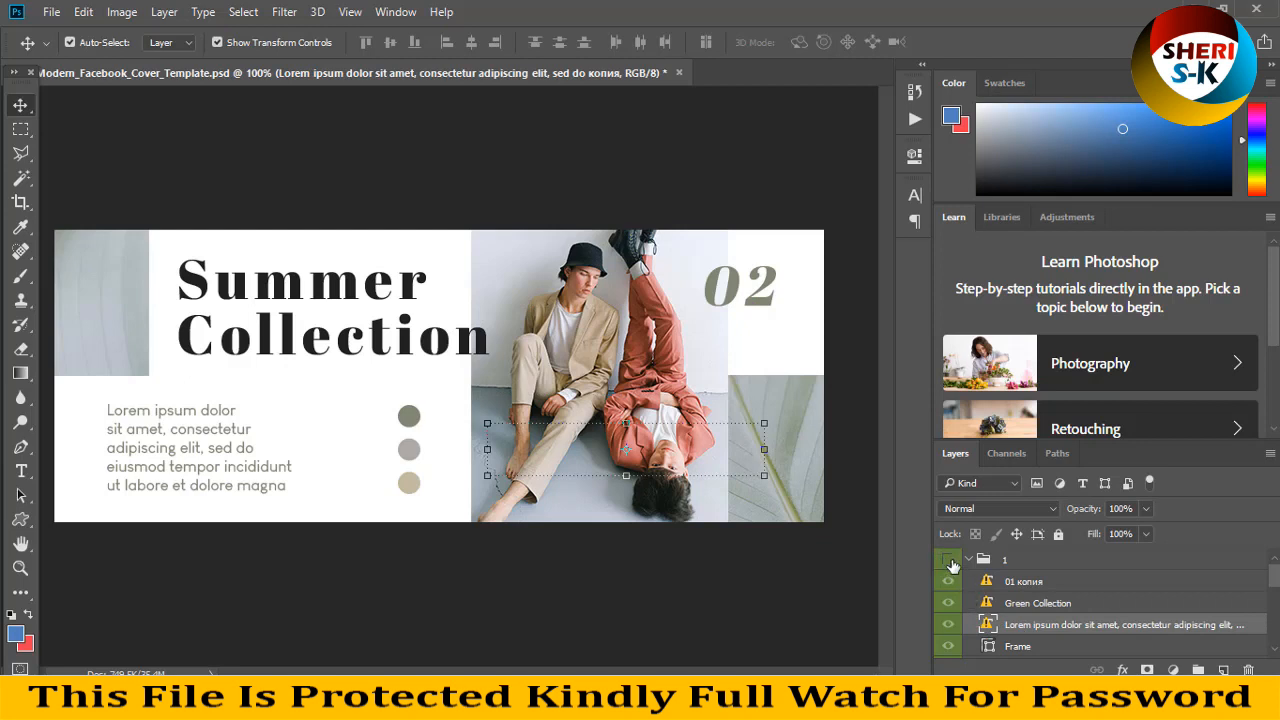
{"action": "left_click", "coordinate": [948, 560]}
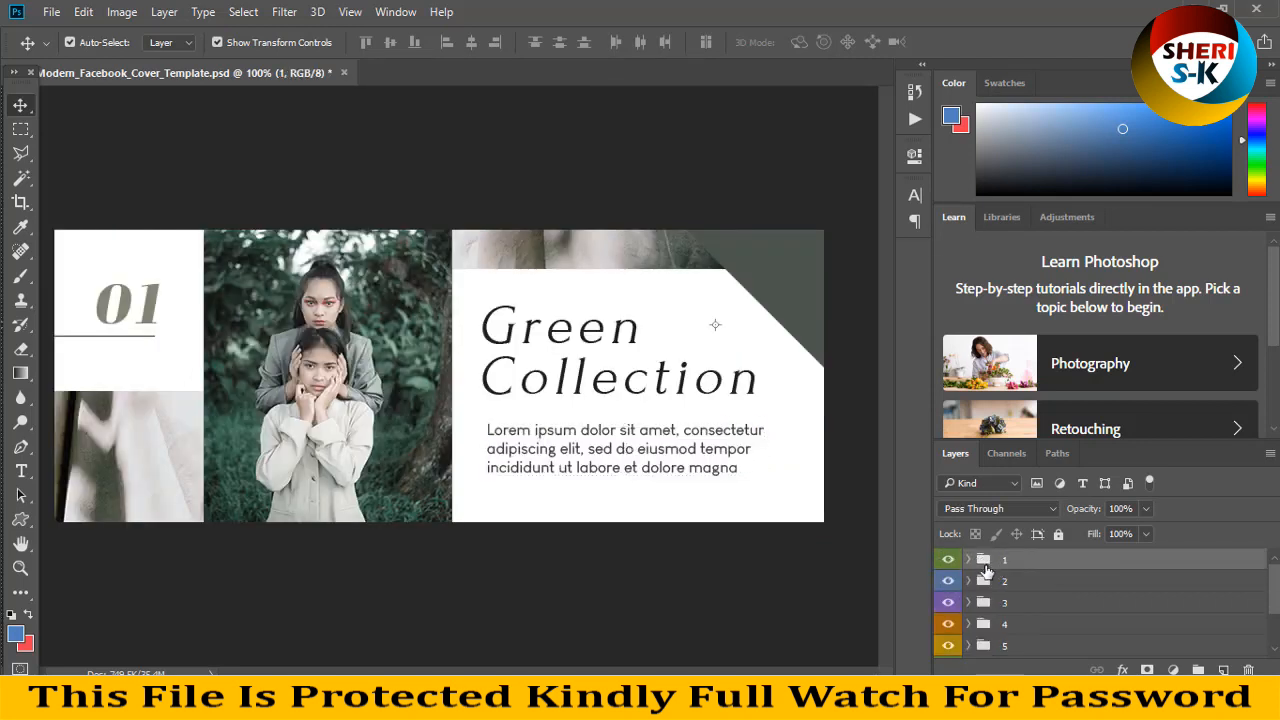
{"action": "left_click", "coordinate": [968, 560]}
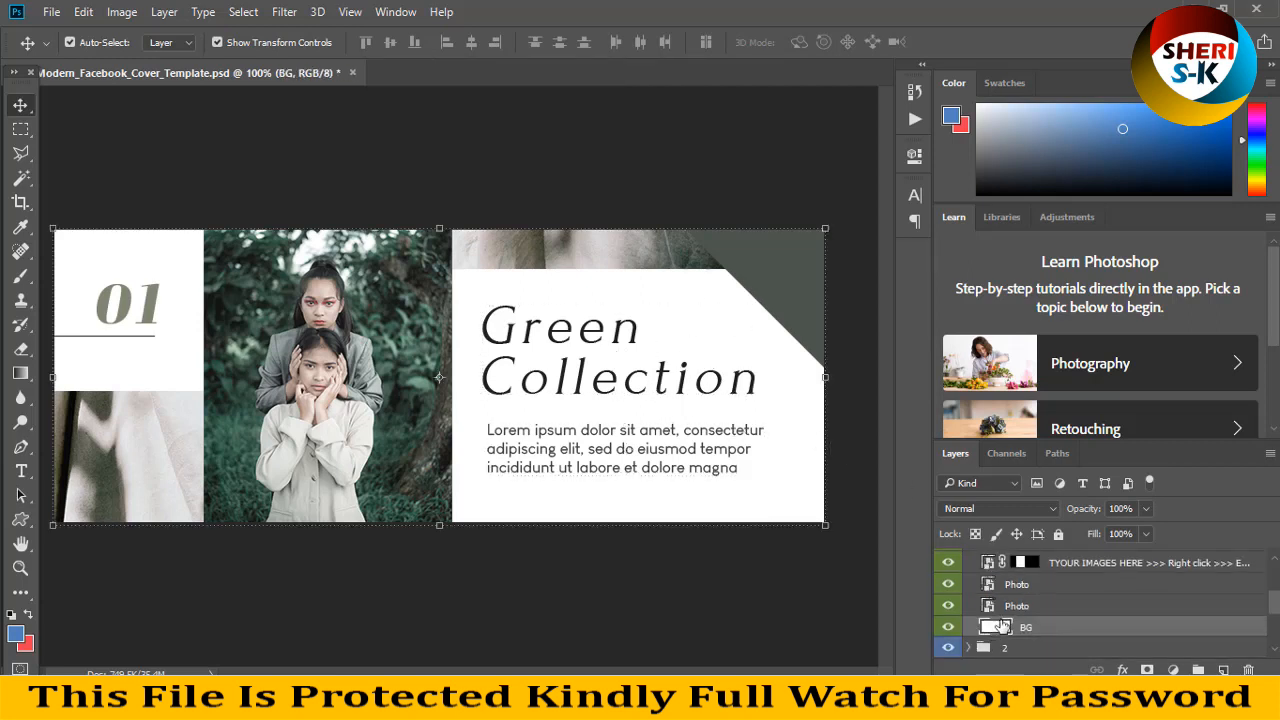
In the BG layer style, try a colour overlay then gradient presets, leaving a red-to-black gradient
{"action": "double_click", "coordinate": [1016, 626]}
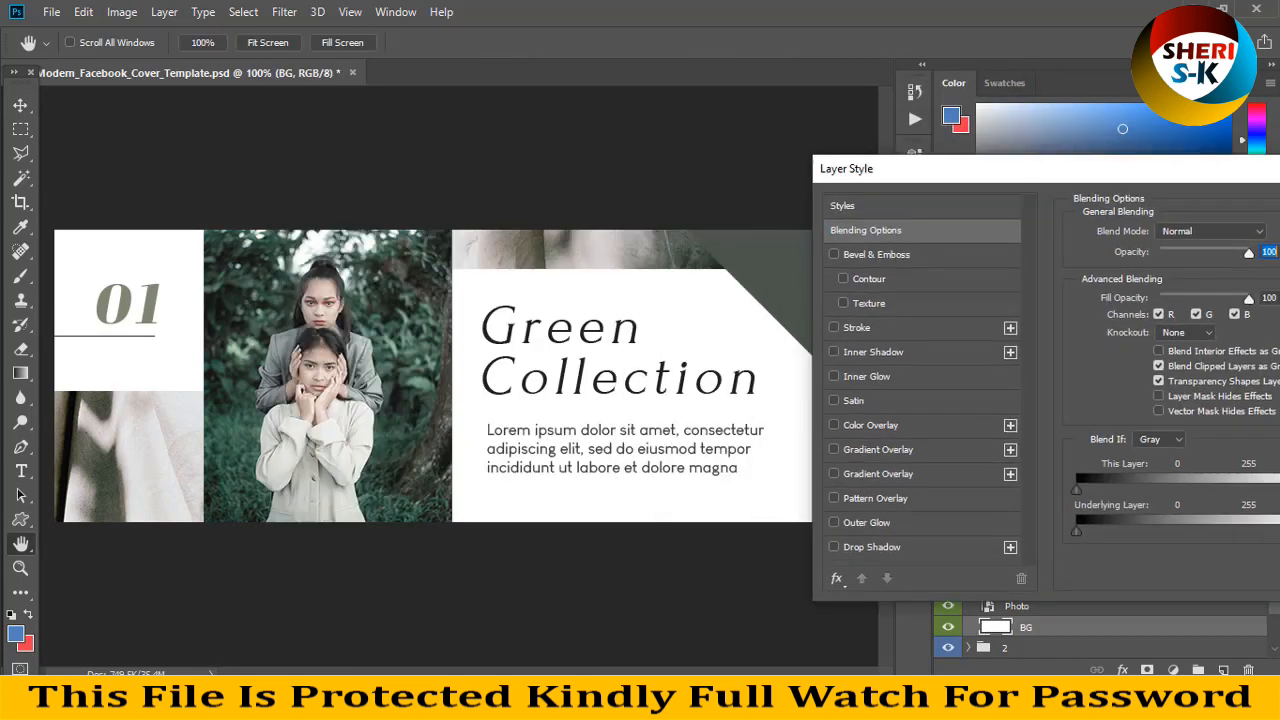
{"action": "left_click", "coordinate": [834, 424]}
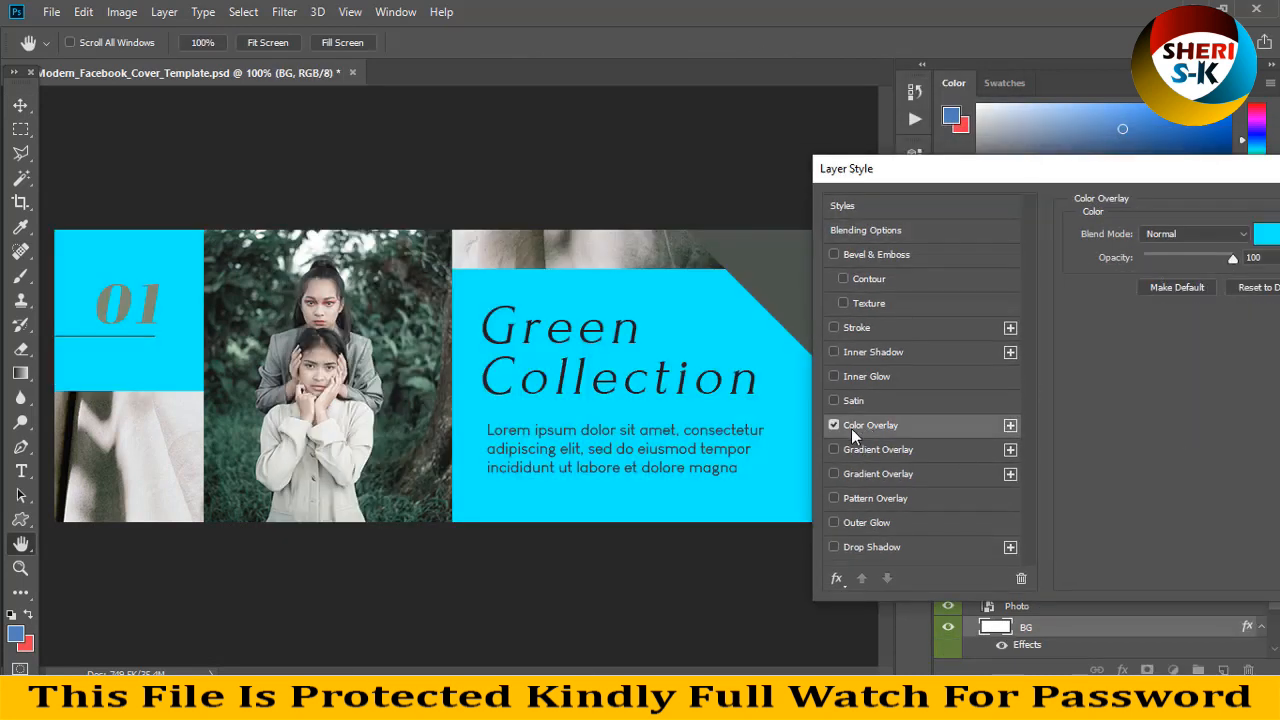
{"action": "left_click", "coordinate": [834, 448]}
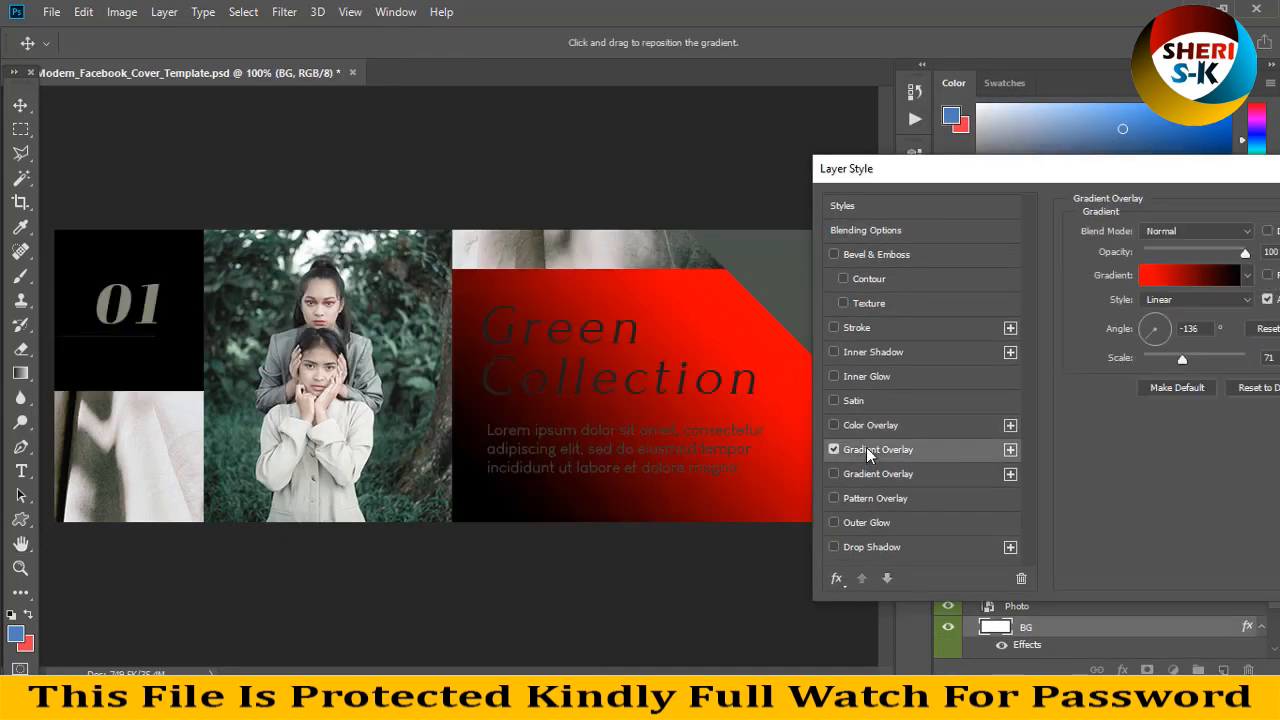
{"action": "left_click", "coordinate": [1190, 276]}
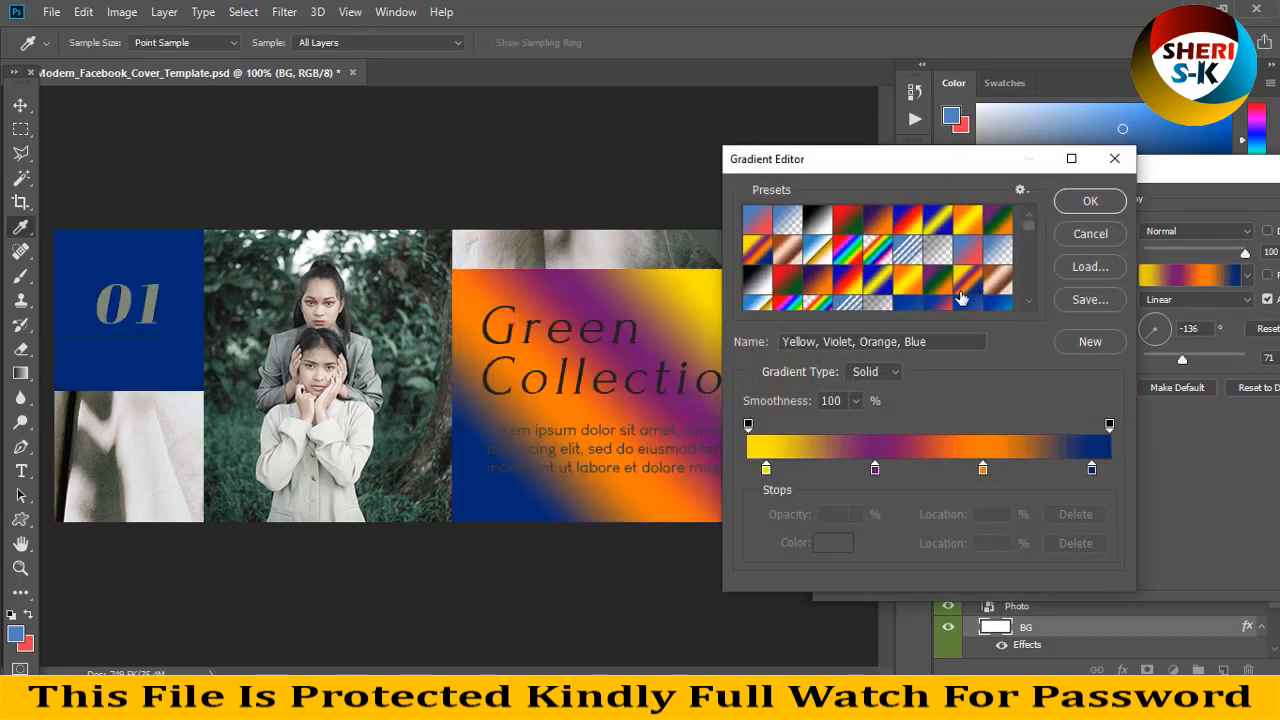
{"action": "left_click", "coordinate": [960, 298]}
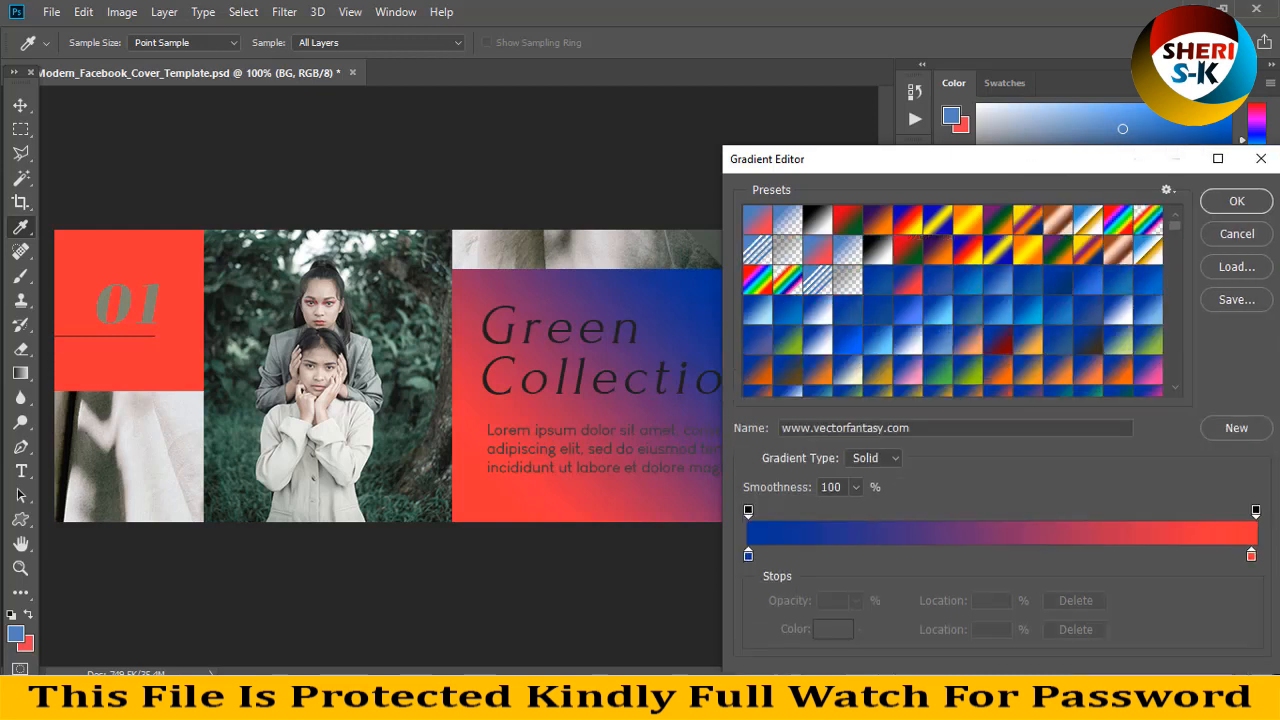
{"action": "left_click", "coordinate": [924, 336]}
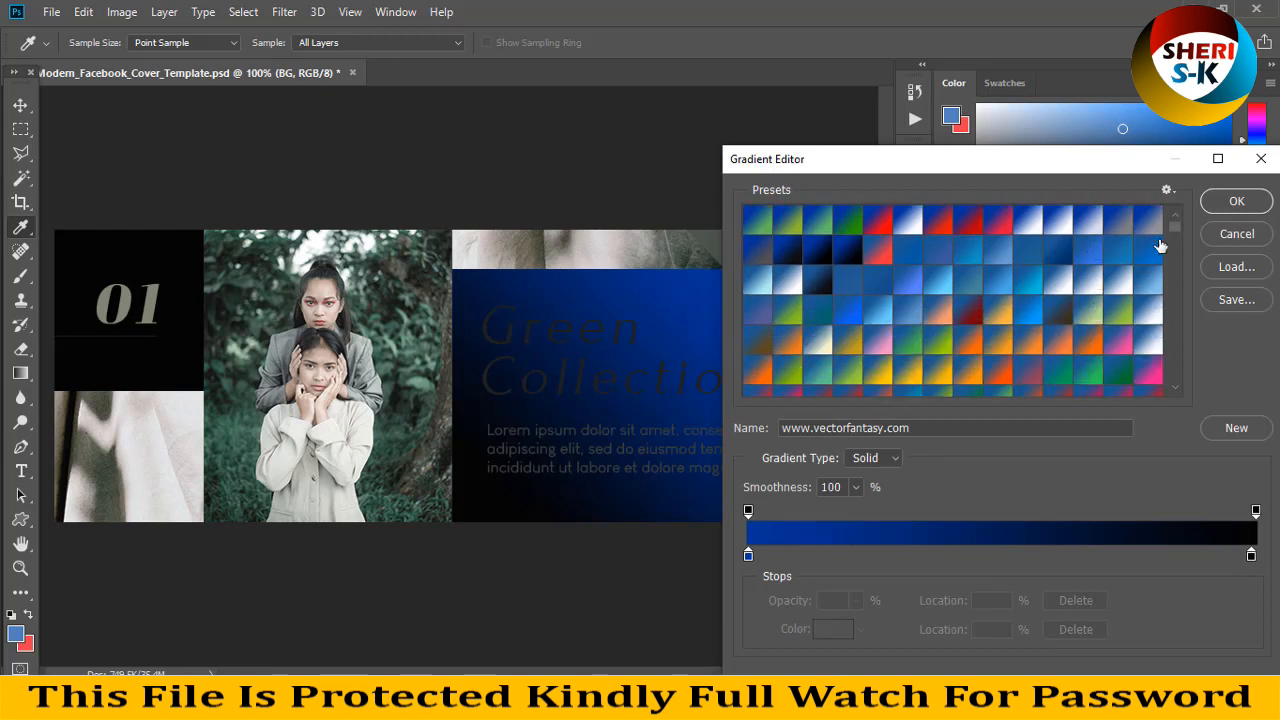
{"action": "scroll", "scroll_direction": "down", "scroll_amount": 3}
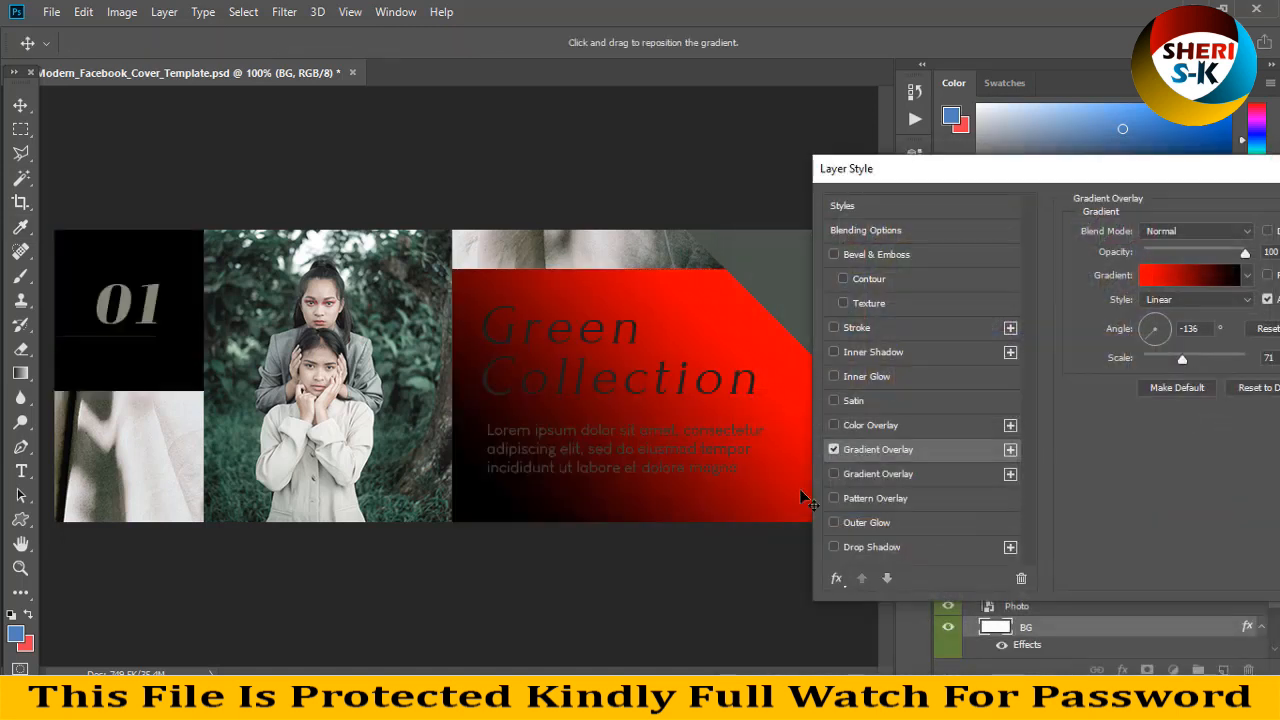
Switch the background back to a solid dark teal colour overlay and confirm it
{"action": "left_click", "coordinate": [868, 424]}
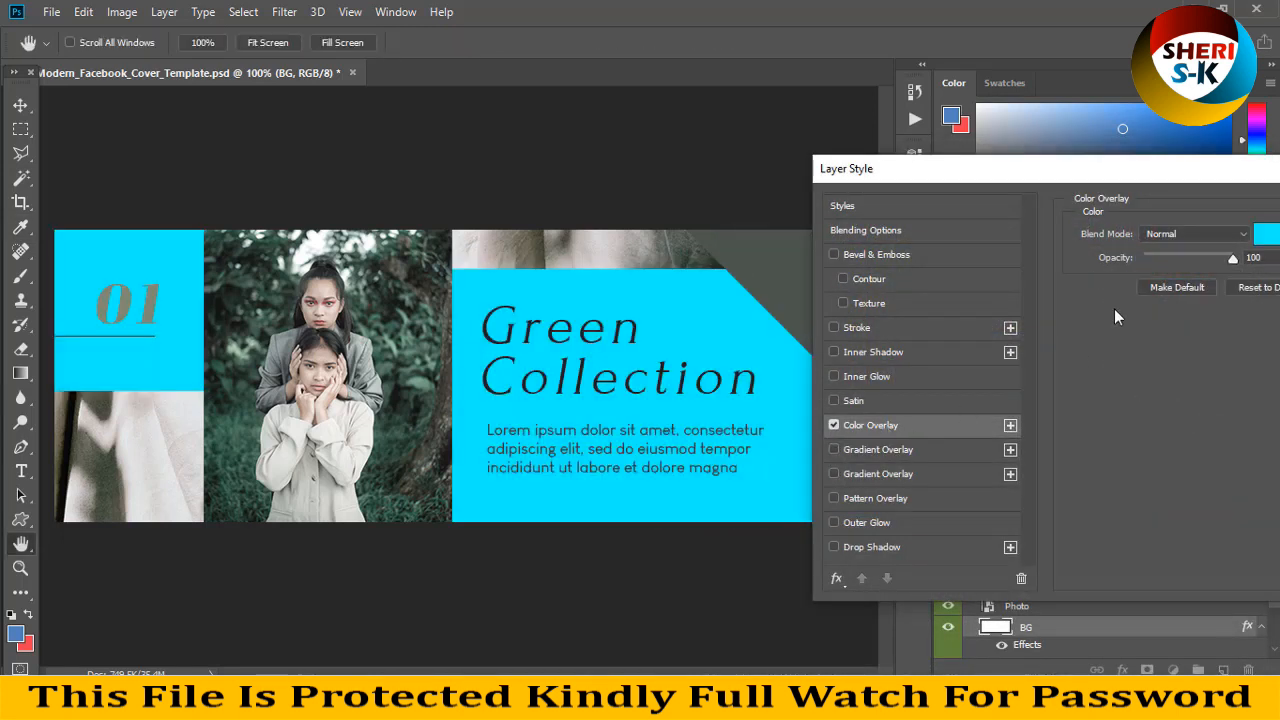
{"action": "left_click", "coordinate": [1270, 232]}
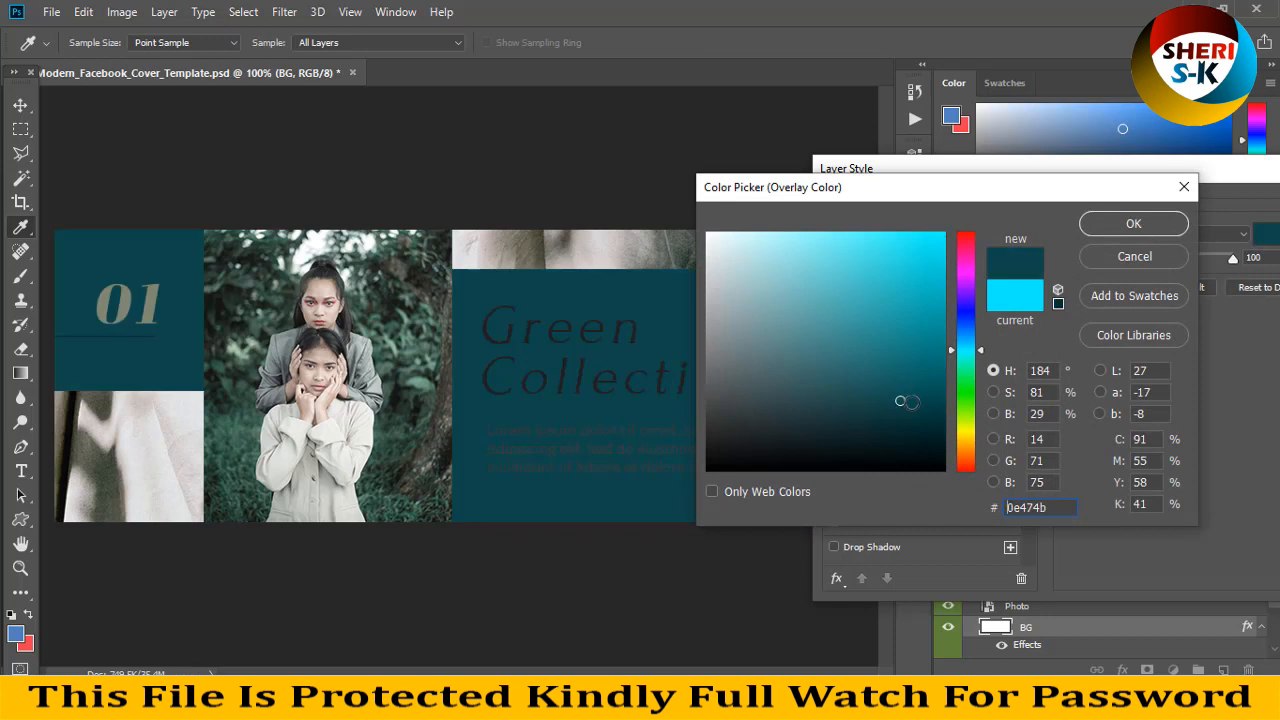
{"action": "left_click", "coordinate": [1132, 224]}
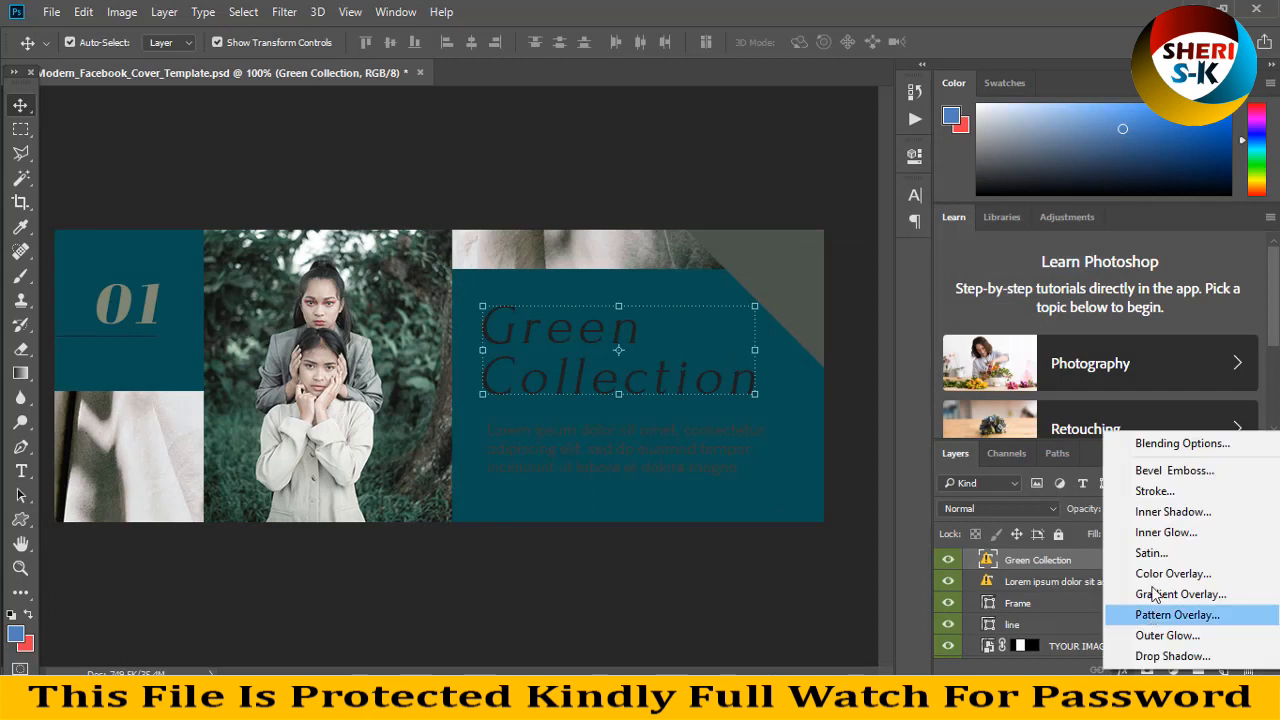
Give the Green Collection heading a white colour overlay and desaturate the two-women photo
{"action": "left_click", "coordinate": [1172, 572]}
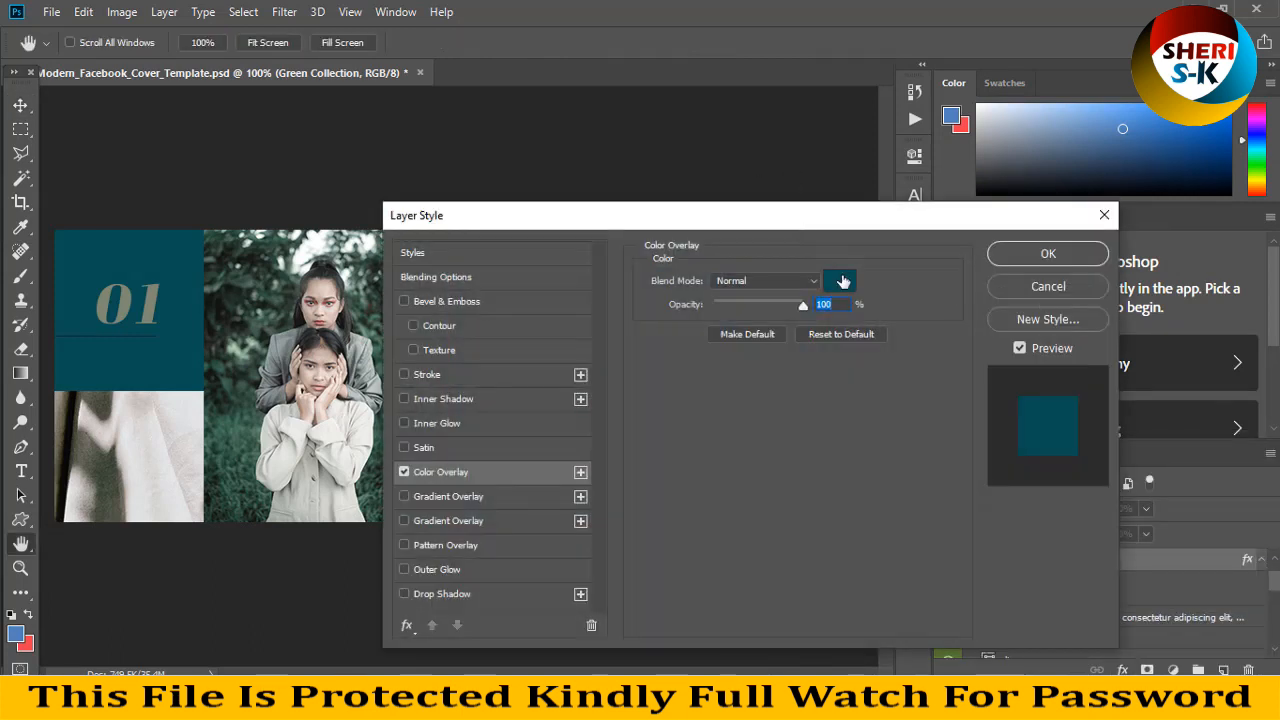
{"action": "left_click", "coordinate": [840, 280]}
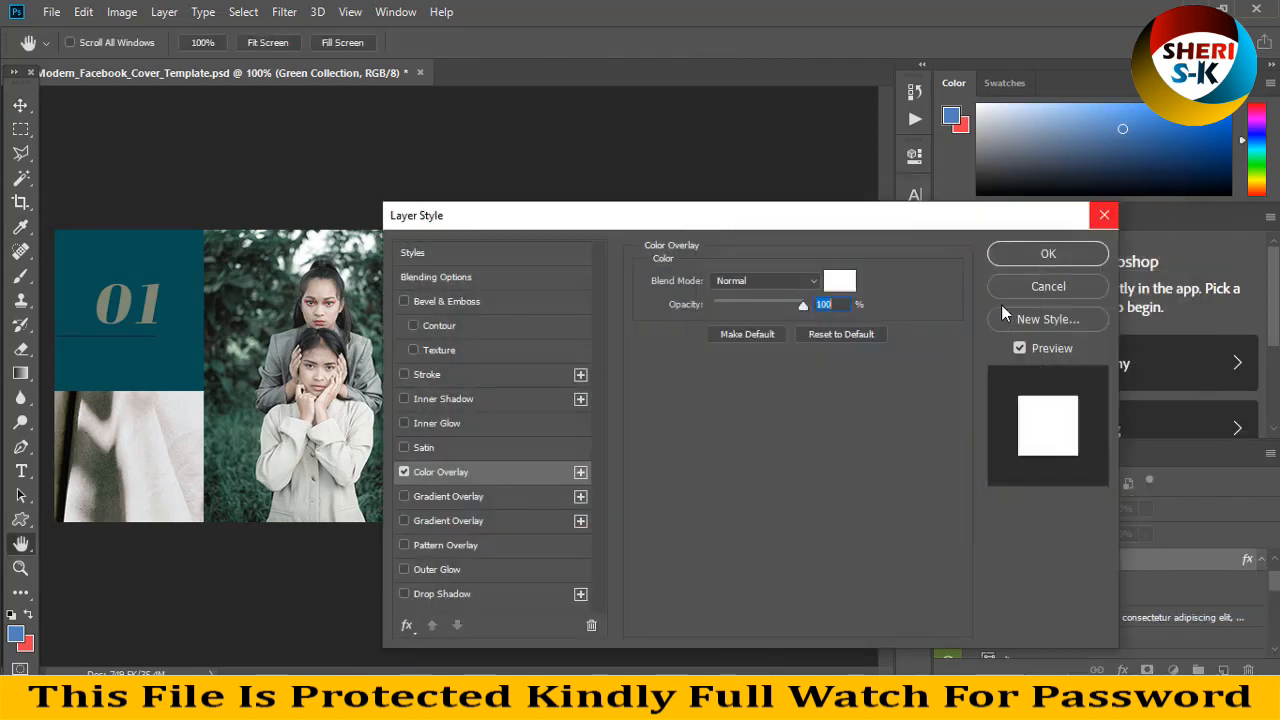
{"action": "left_click", "coordinate": [1048, 252]}
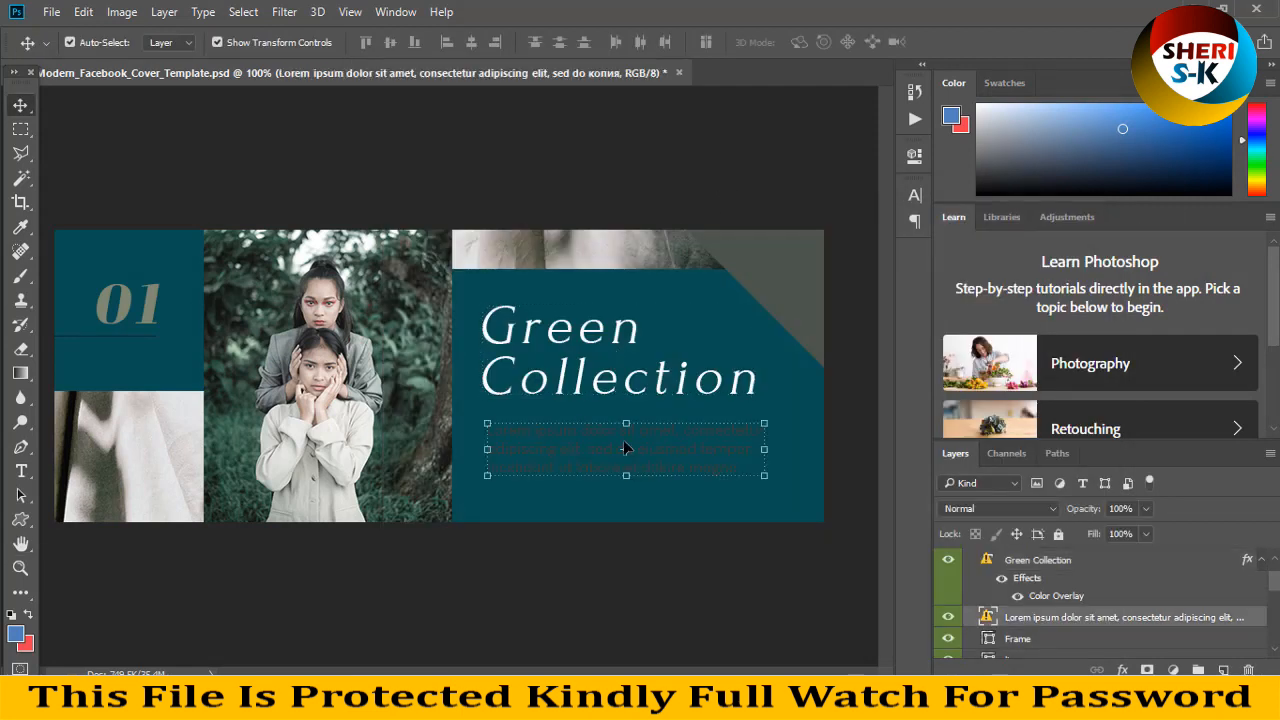
{"action": "mouse_move", "coordinate": [444, 432]}
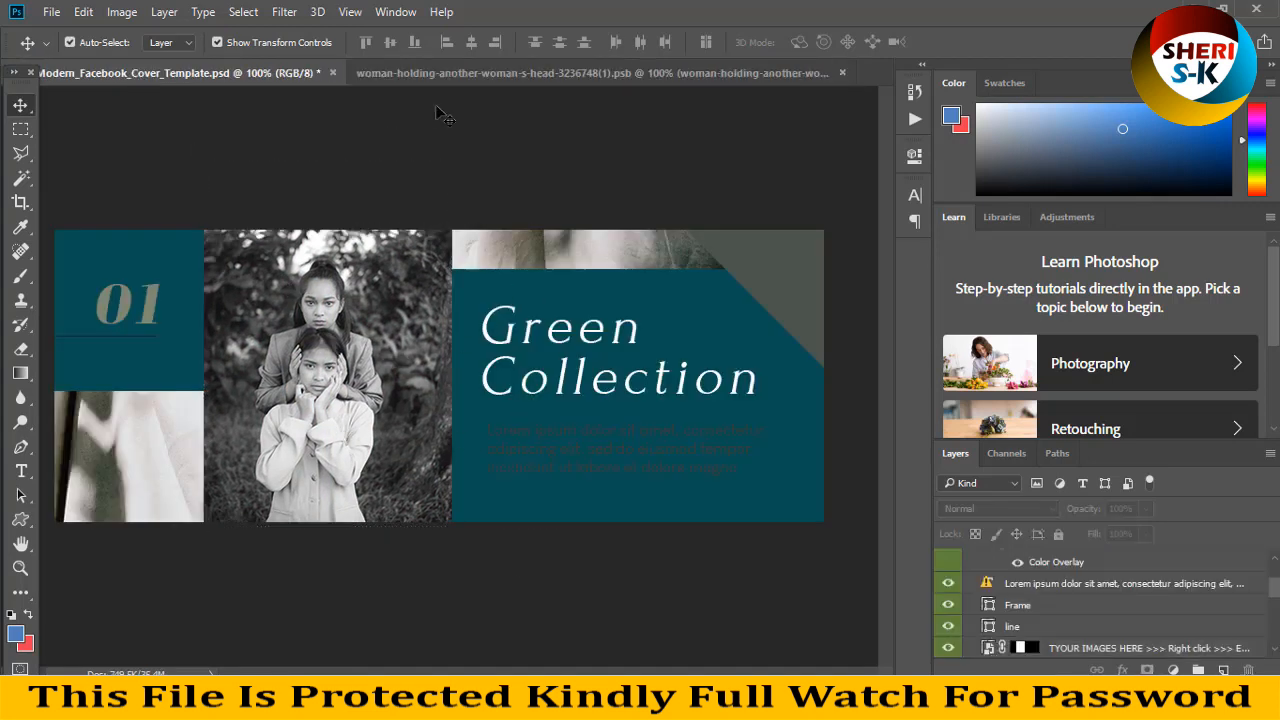
{"action": "left_click", "coordinate": [332, 72]}
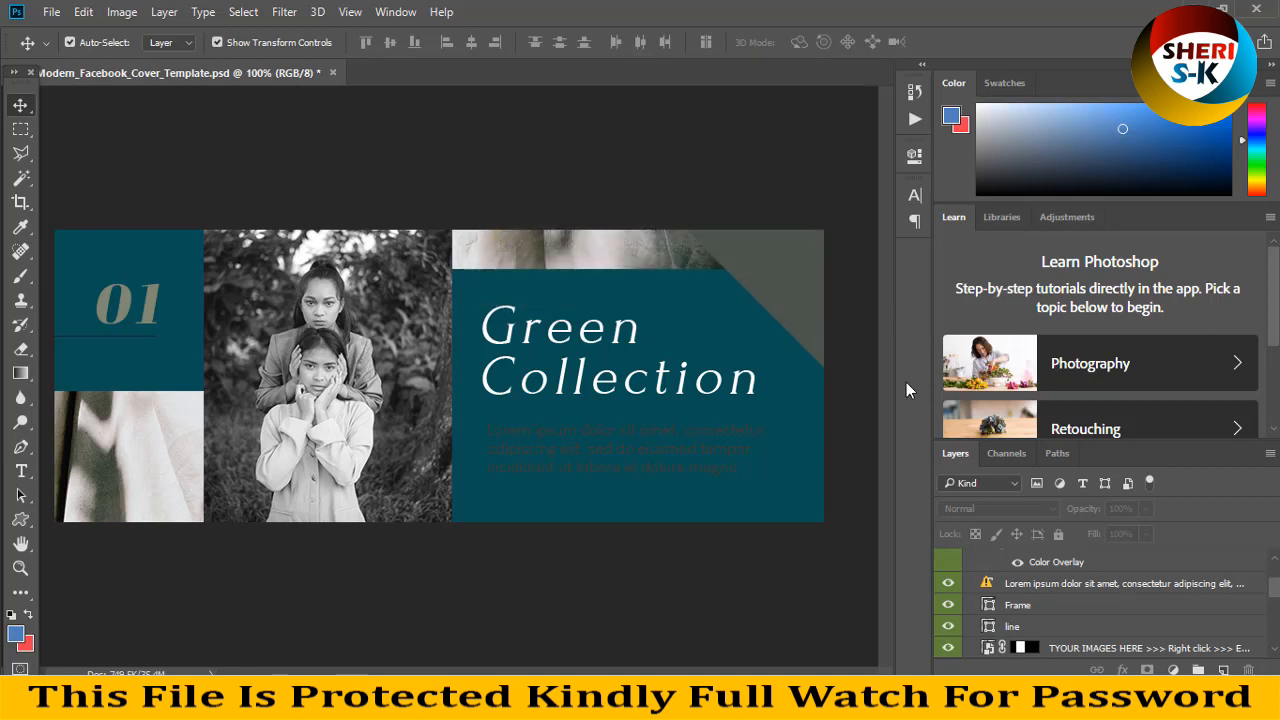
Hide group 1, show the Summer Collection cover and reveal its circle layers
{"action": "left_click", "coordinate": [968, 560]}
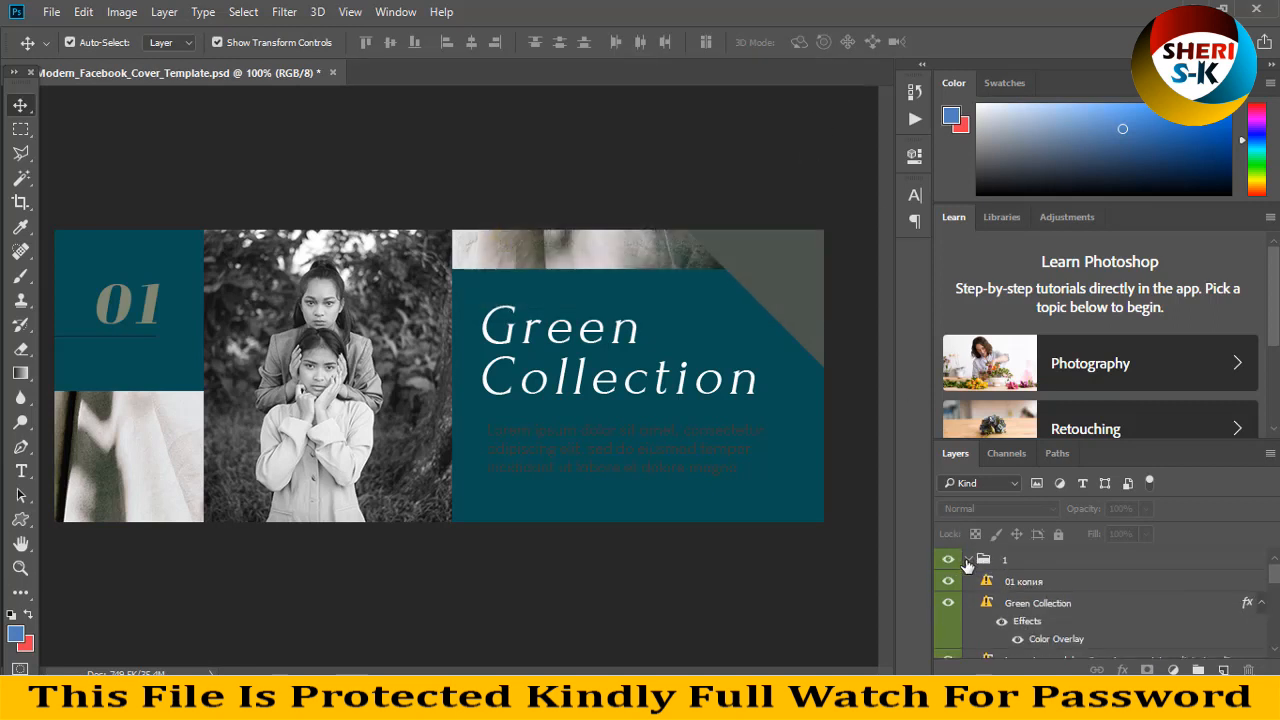
{"action": "left_click", "coordinate": [948, 560]}
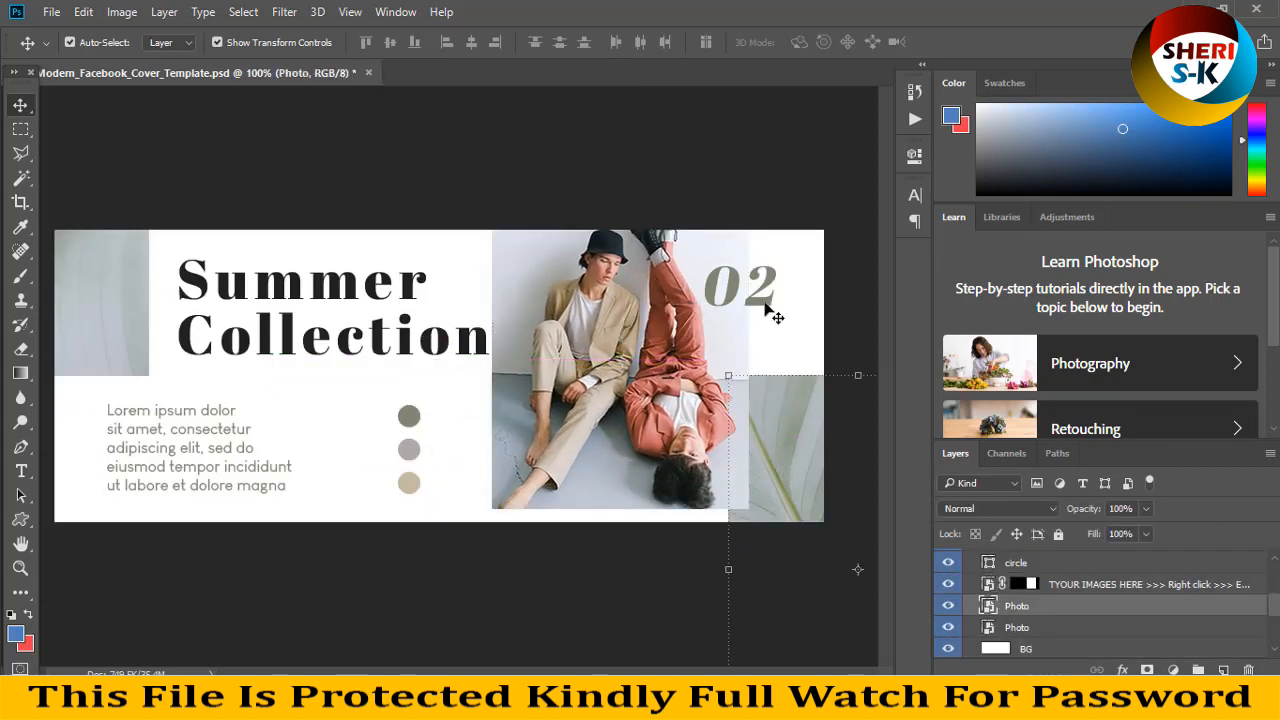
{"action": "left_click", "coordinate": [1024, 648]}
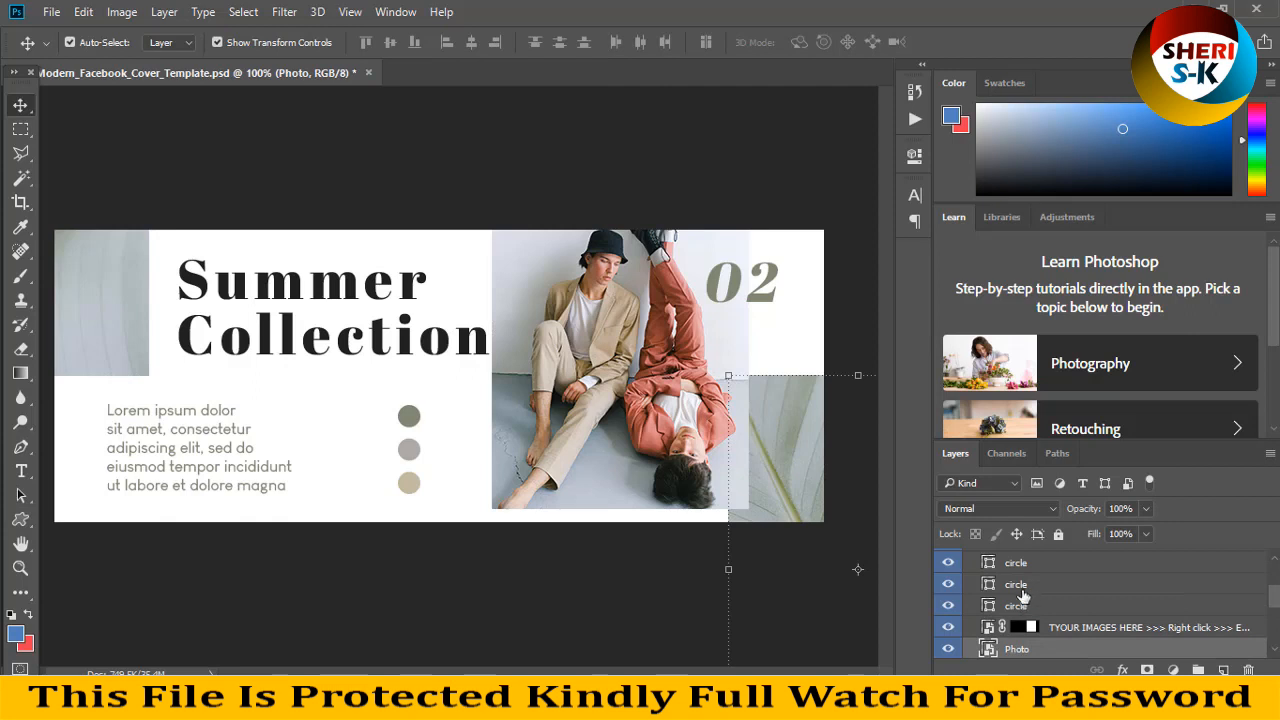
Open the middle dot's Color Overlay and start picking a new colour for it
{"action": "left_click", "coordinate": [1016, 584]}
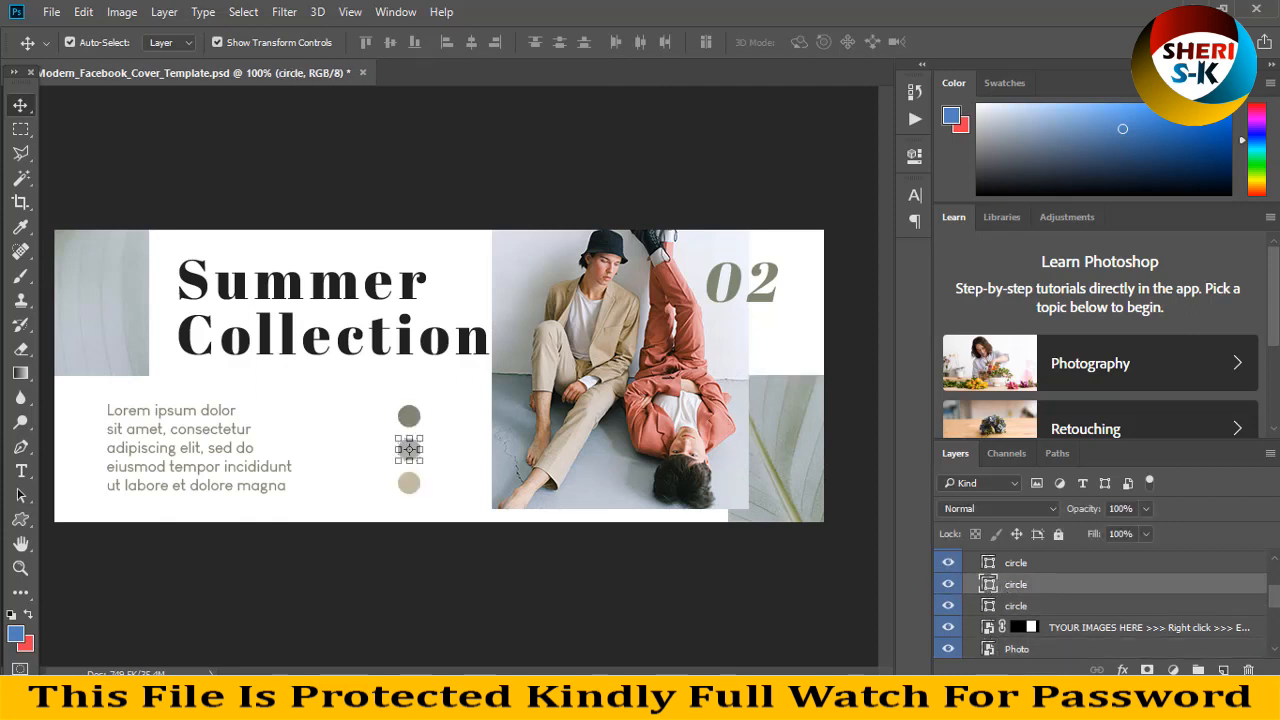
{"action": "mouse_move", "coordinate": [908, 452]}
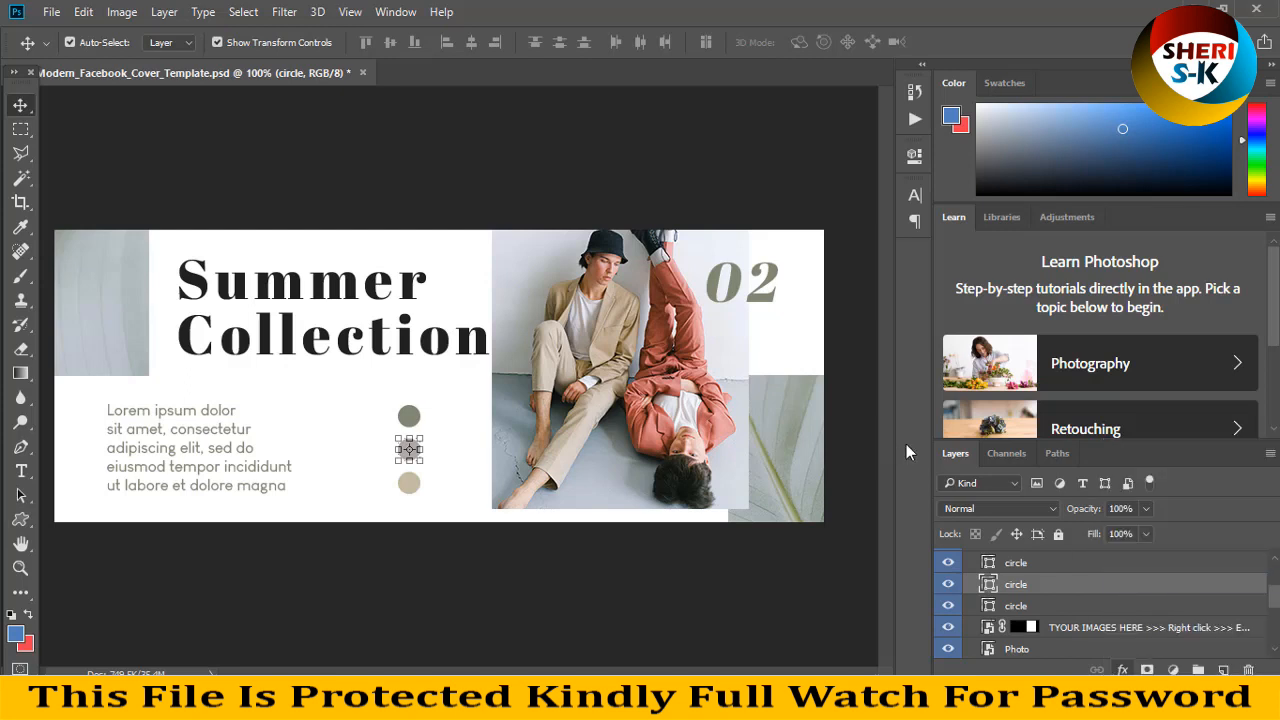
{"action": "double_click", "coordinate": [1016, 584]}
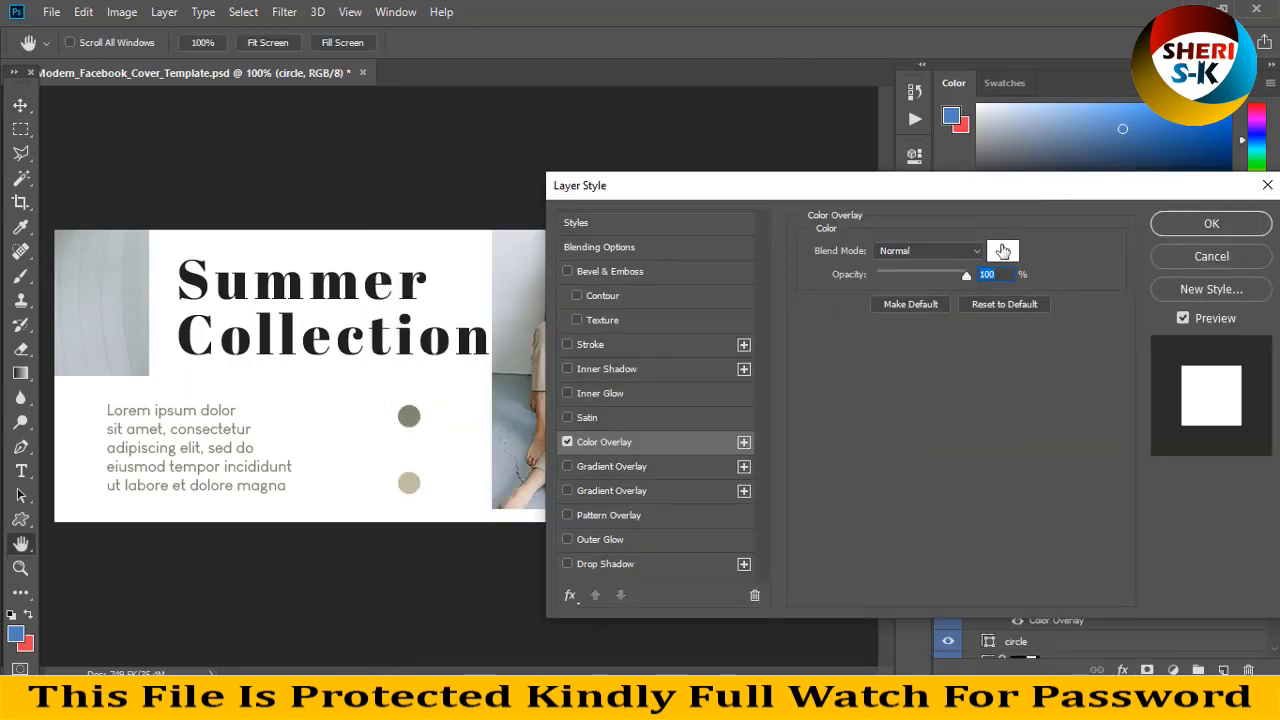
{"action": "left_click", "coordinate": [1002, 250]}
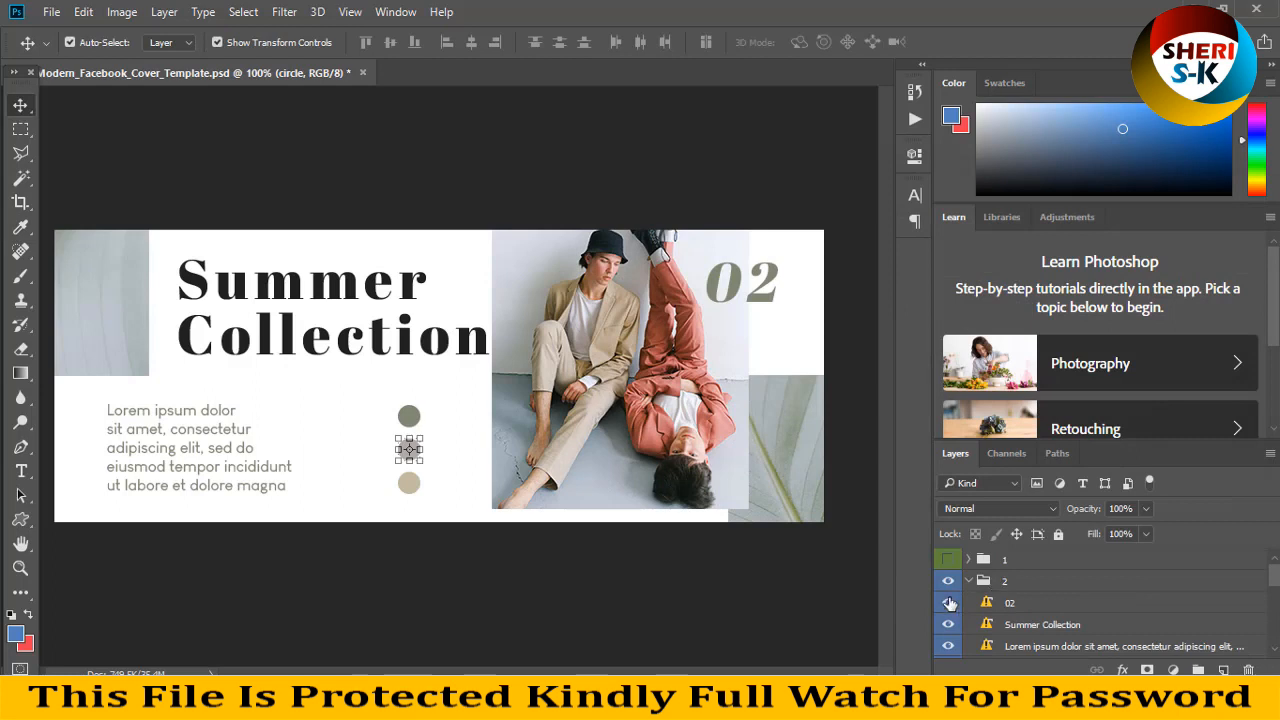
Show the Modern Project cover and replace its circle photo with the resized woman's portrait
{"action": "left_click", "coordinate": [948, 602]}
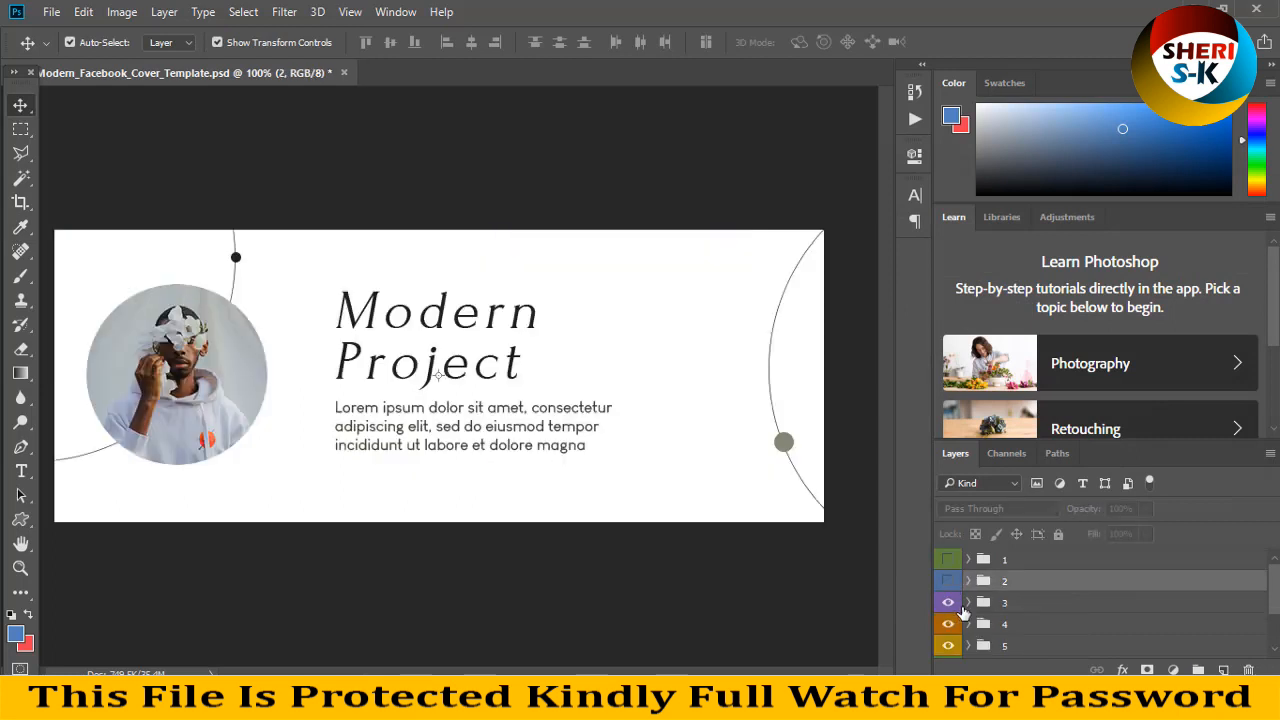
{"action": "left_click", "coordinate": [968, 600]}
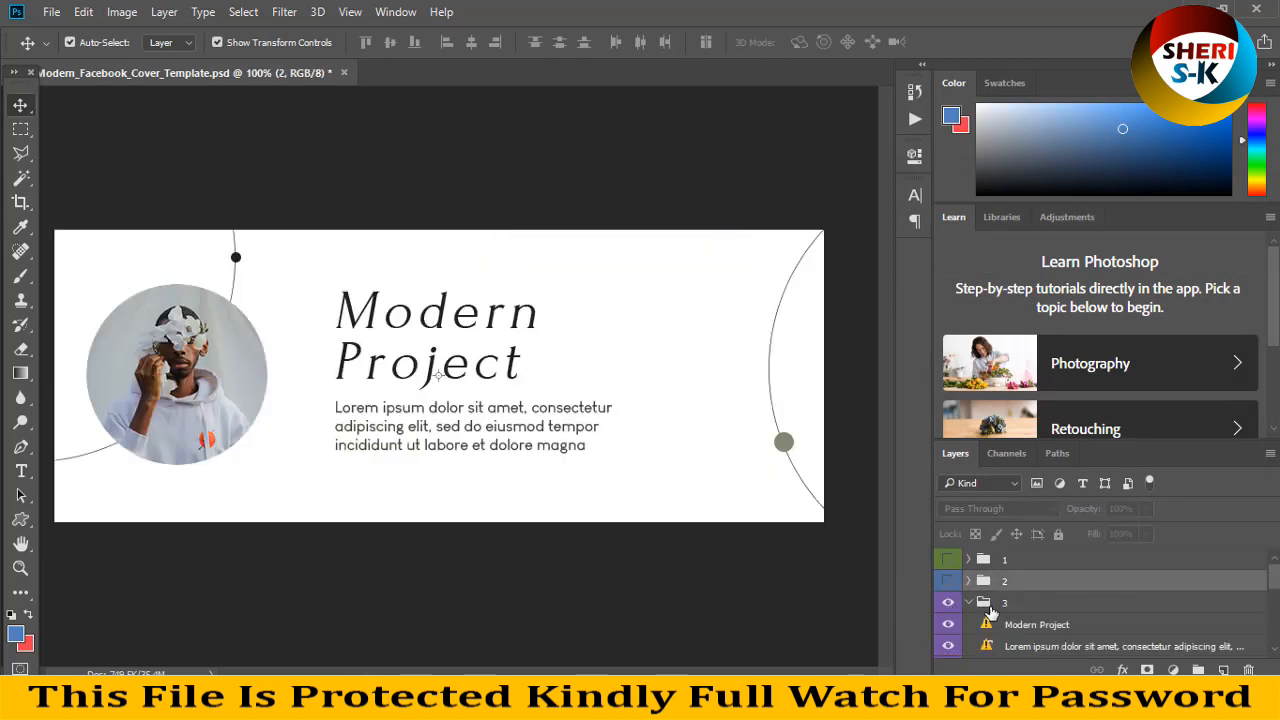
{"action": "left_click", "coordinate": [1036, 624]}
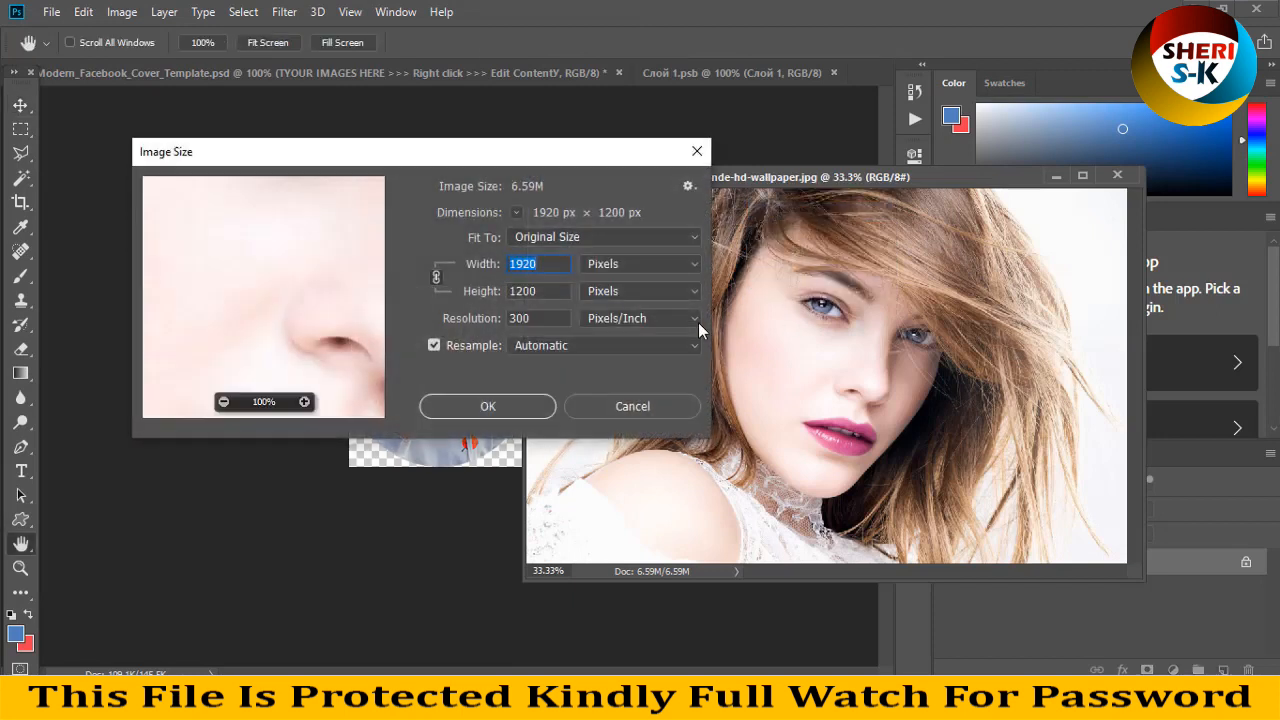
{"action": "left_click", "coordinate": [632, 406]}
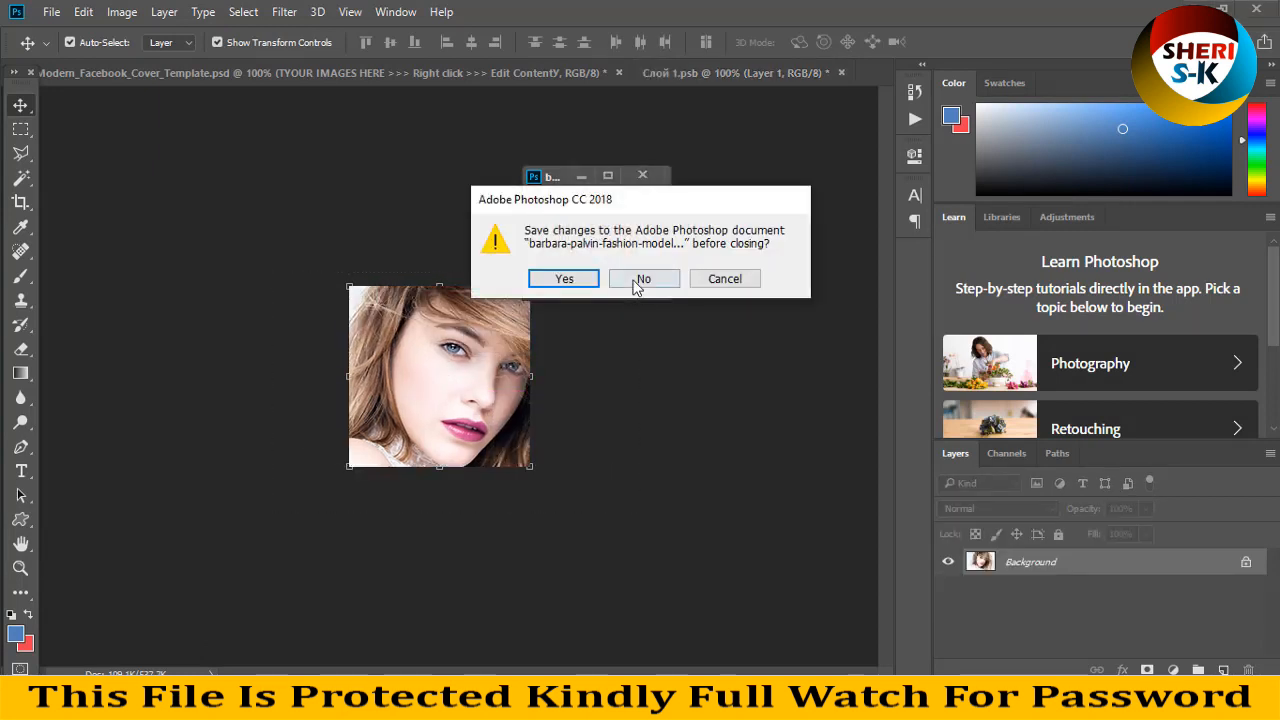
{"action": "left_click", "coordinate": [644, 278]}
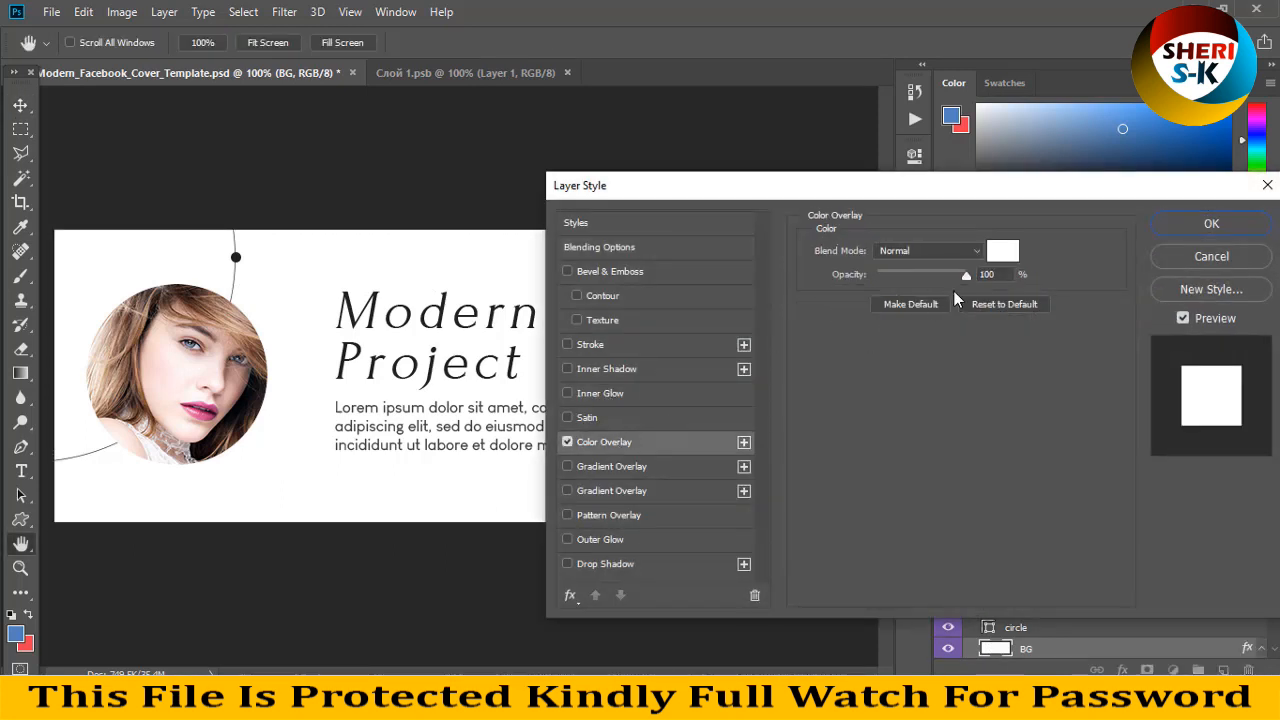
Cancel the mauve BG overlay, keeping it white, and start File > Open toward the Girls folder
{"action": "left_click", "coordinate": [1002, 250]}
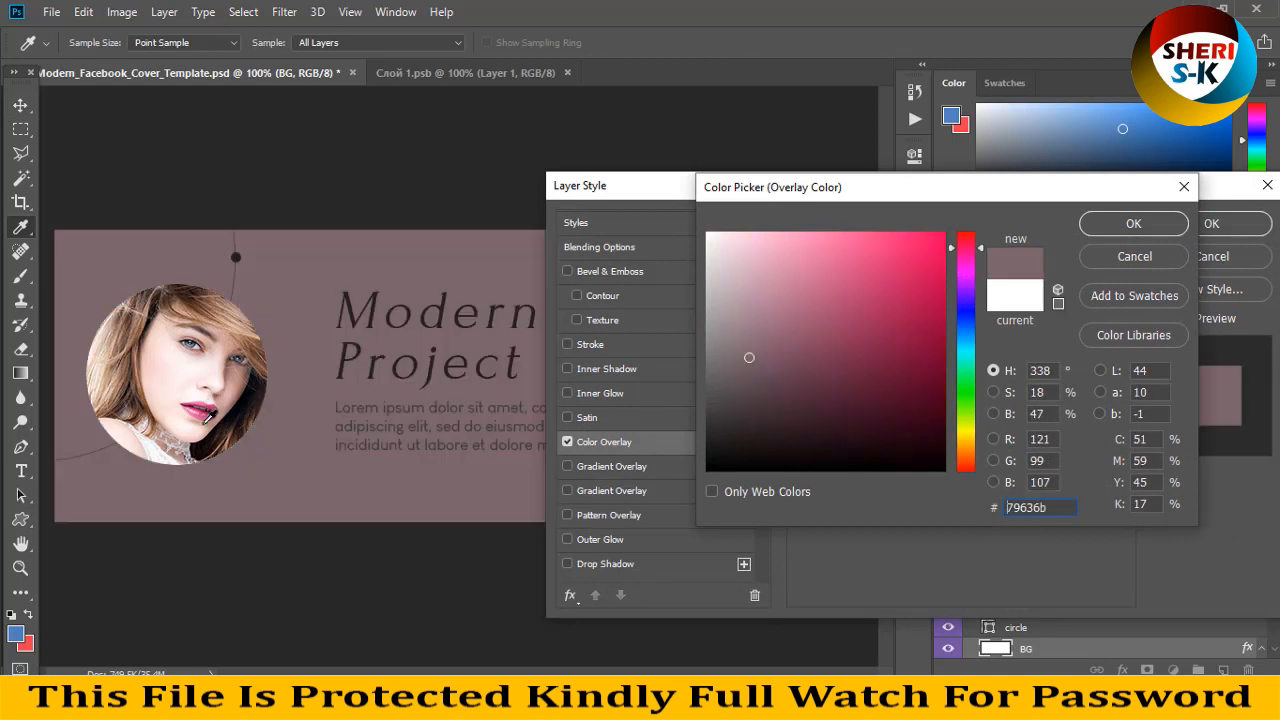
{"action": "left_click", "coordinate": [874, 318]}
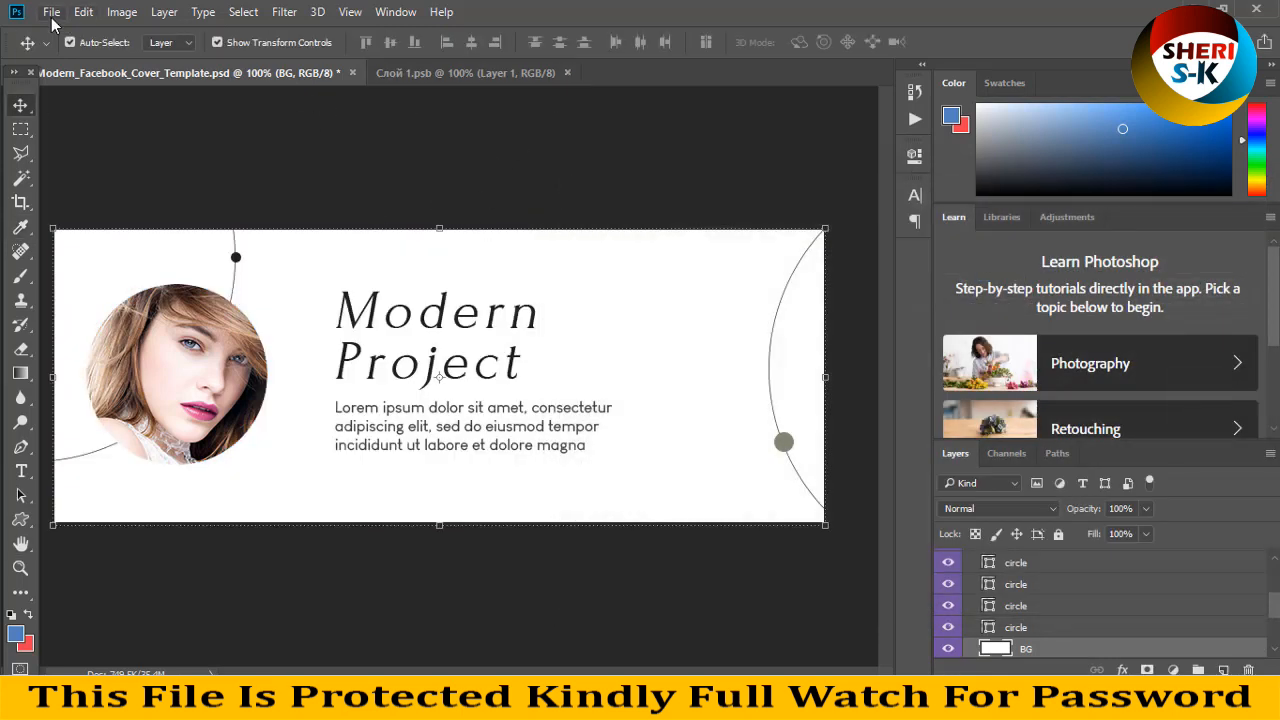
{"action": "left_click", "coordinate": [52, 12]}
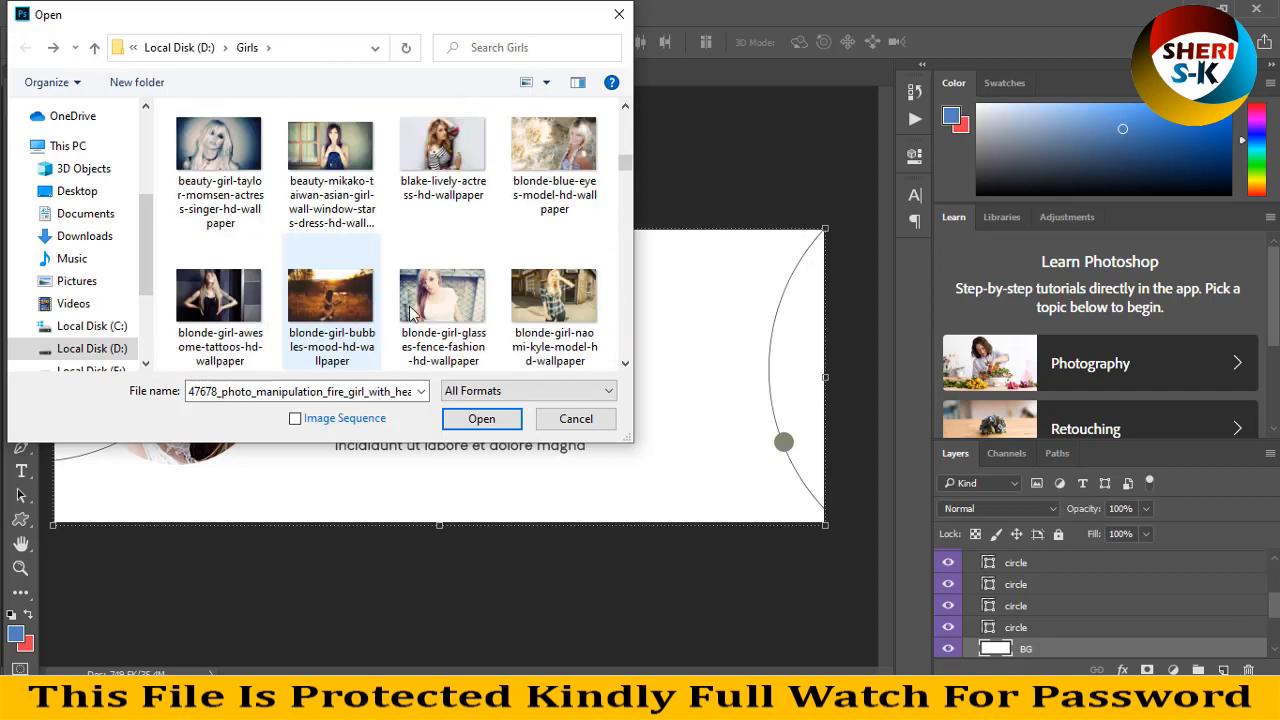
Bring the blonde model photo into the PSD and clip it to the BG shape
{"action": "left_click", "coordinate": [480, 418]}
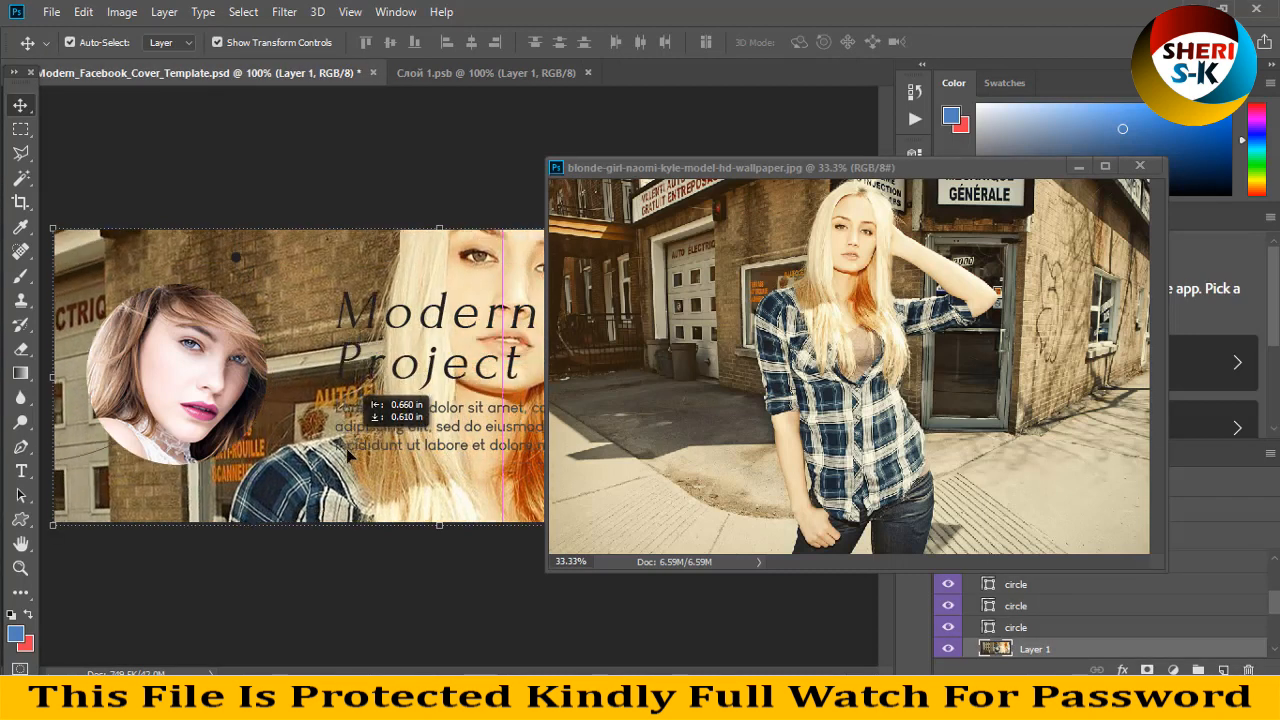
{"action": "left_click", "coordinate": [1140, 166]}
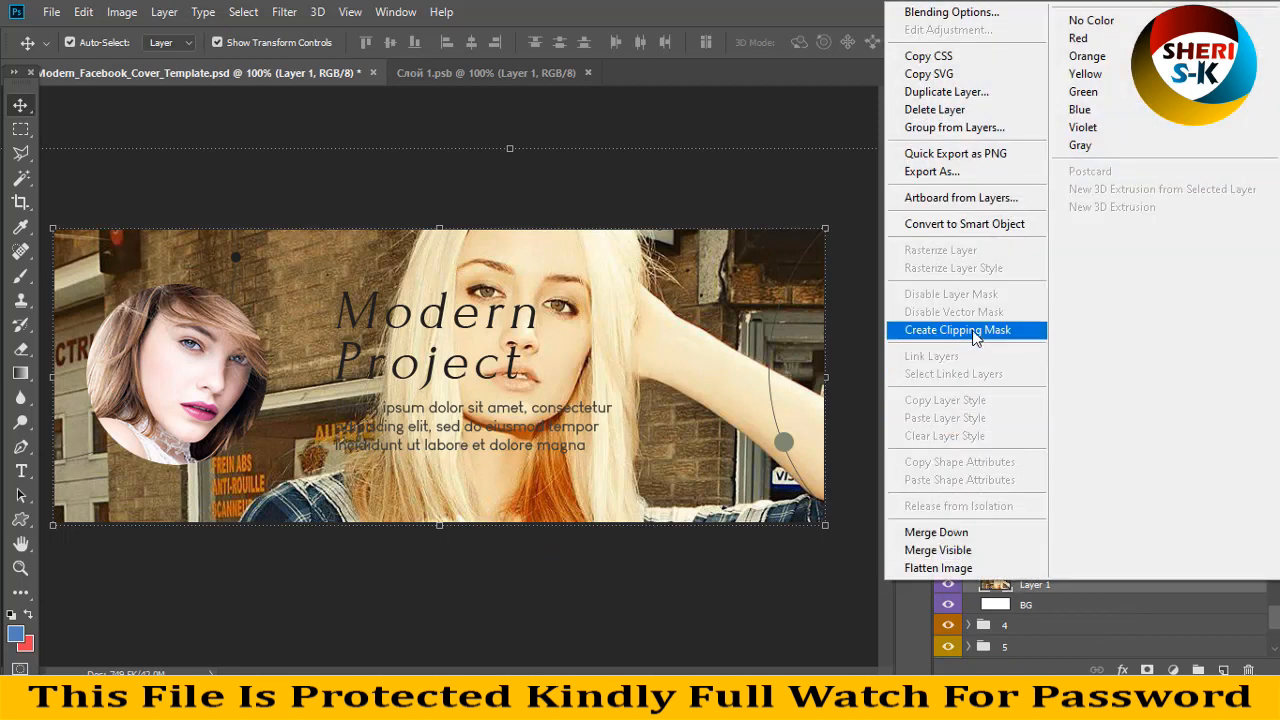
{"action": "left_click", "coordinate": [956, 330]}
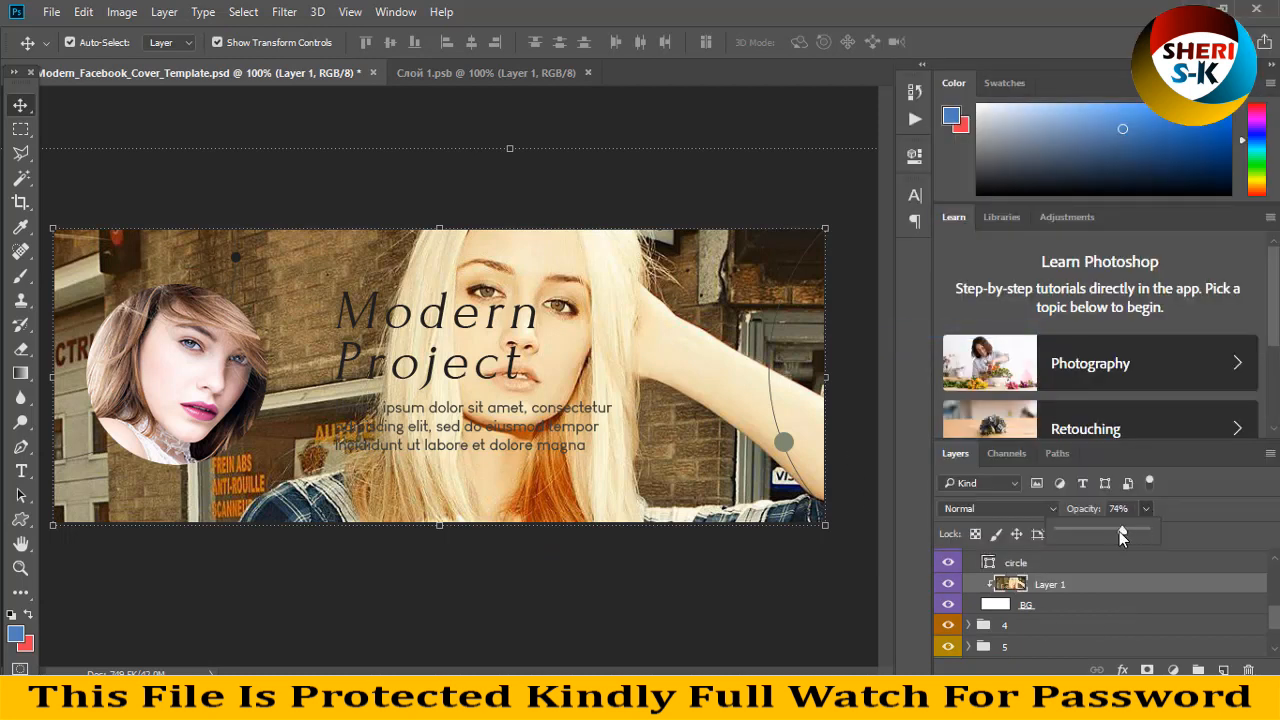
Fade the clipped photo to about 37% opacity and close the embedded portrait document
{"action": "left_click_drag", "start_coordinate": [1122, 532], "coordinate": [1086, 532]}
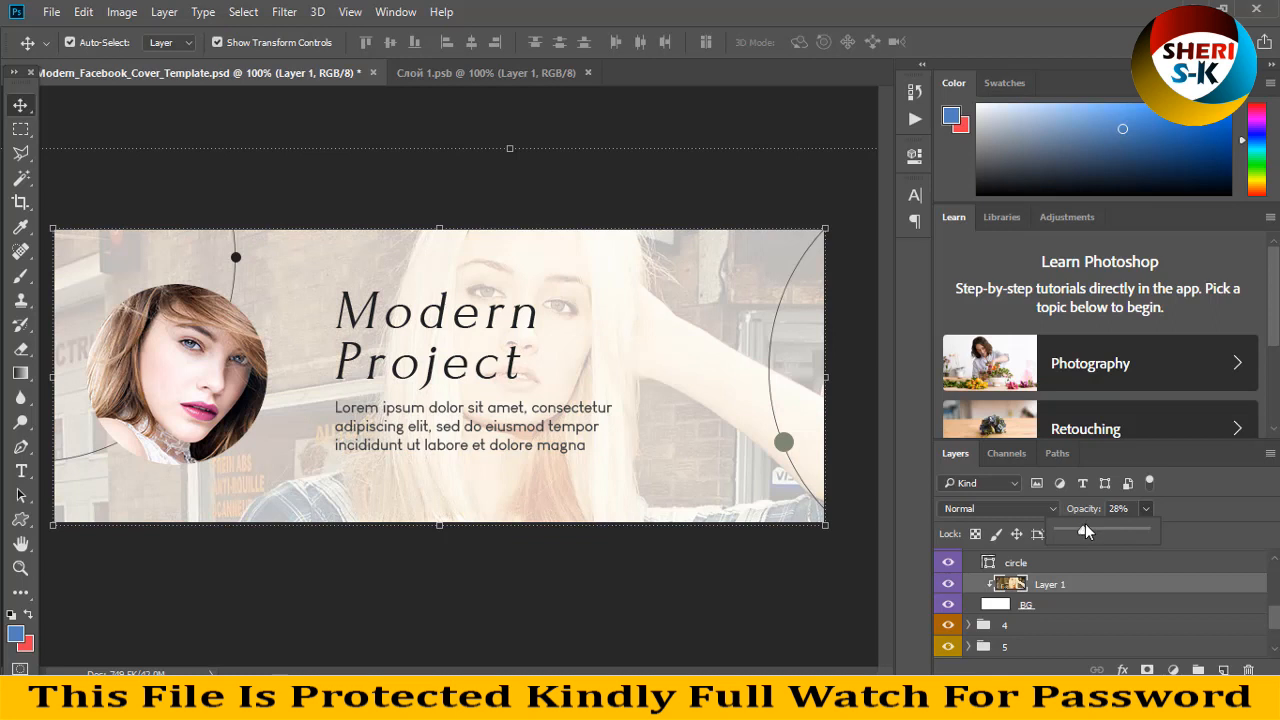
{"action": "left_click_drag", "start_coordinate": [1084, 530], "coordinate": [1090, 530]}
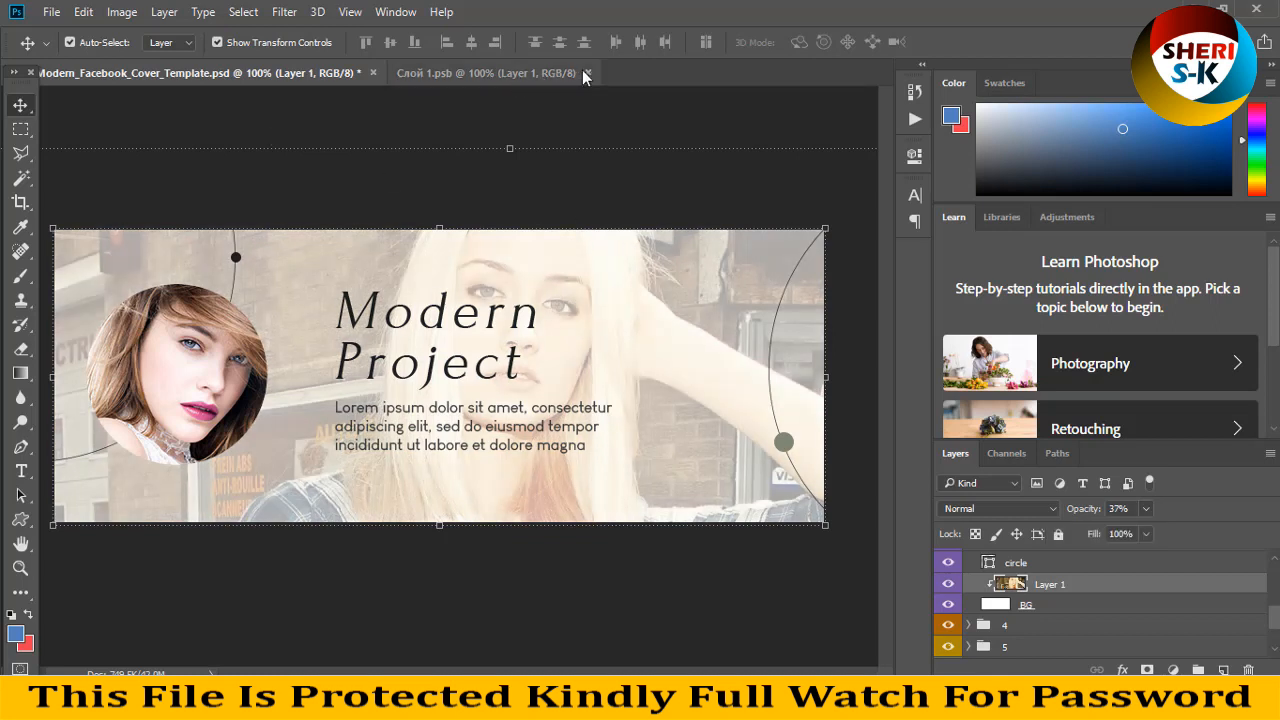
{"action": "left_click", "coordinate": [488, 72]}
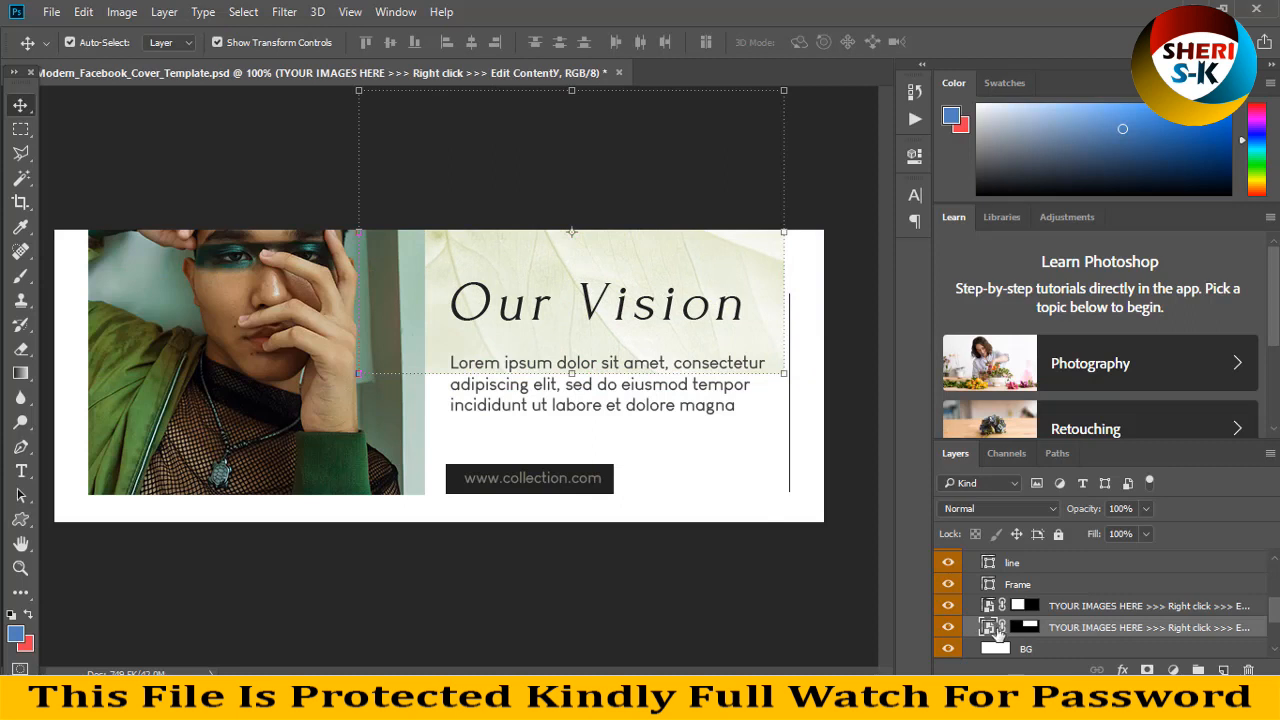
Edit the leaf image contents, bring in the woman-with-camera photo at size 6, close it unsaved
{"action": "left_click", "coordinate": [50, 12]}
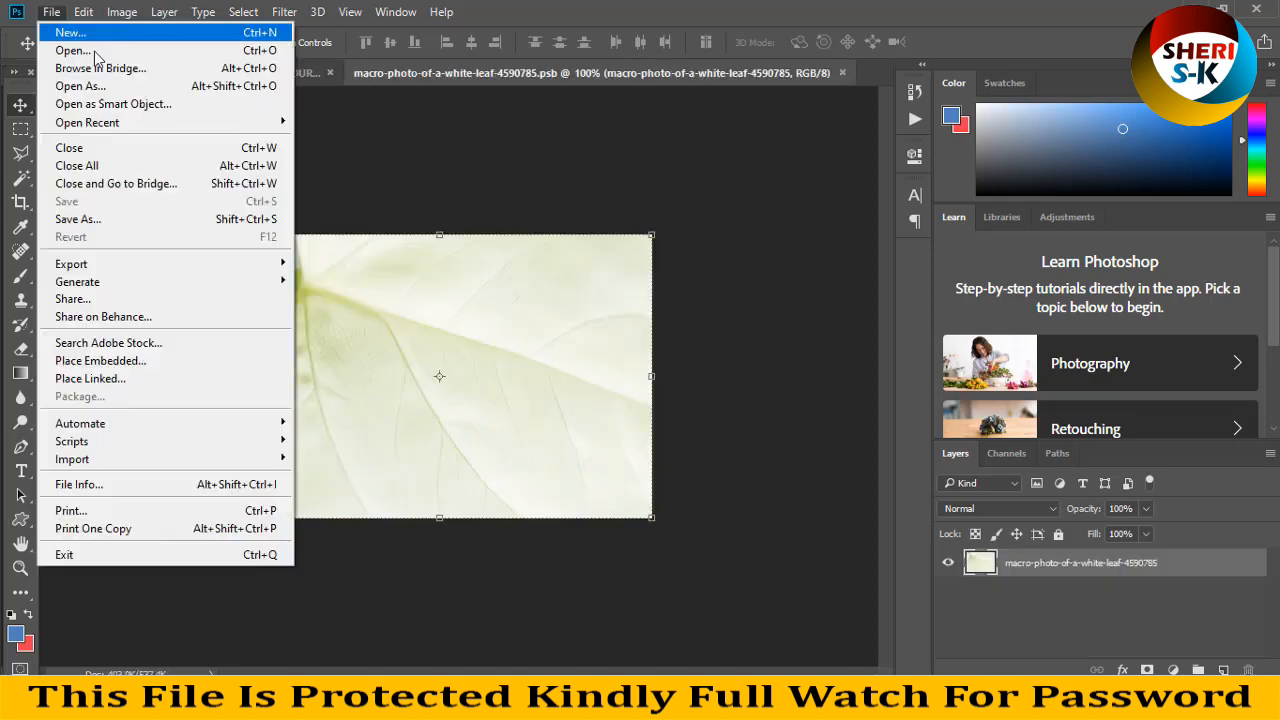
{"action": "left_click", "coordinate": [72, 50]}
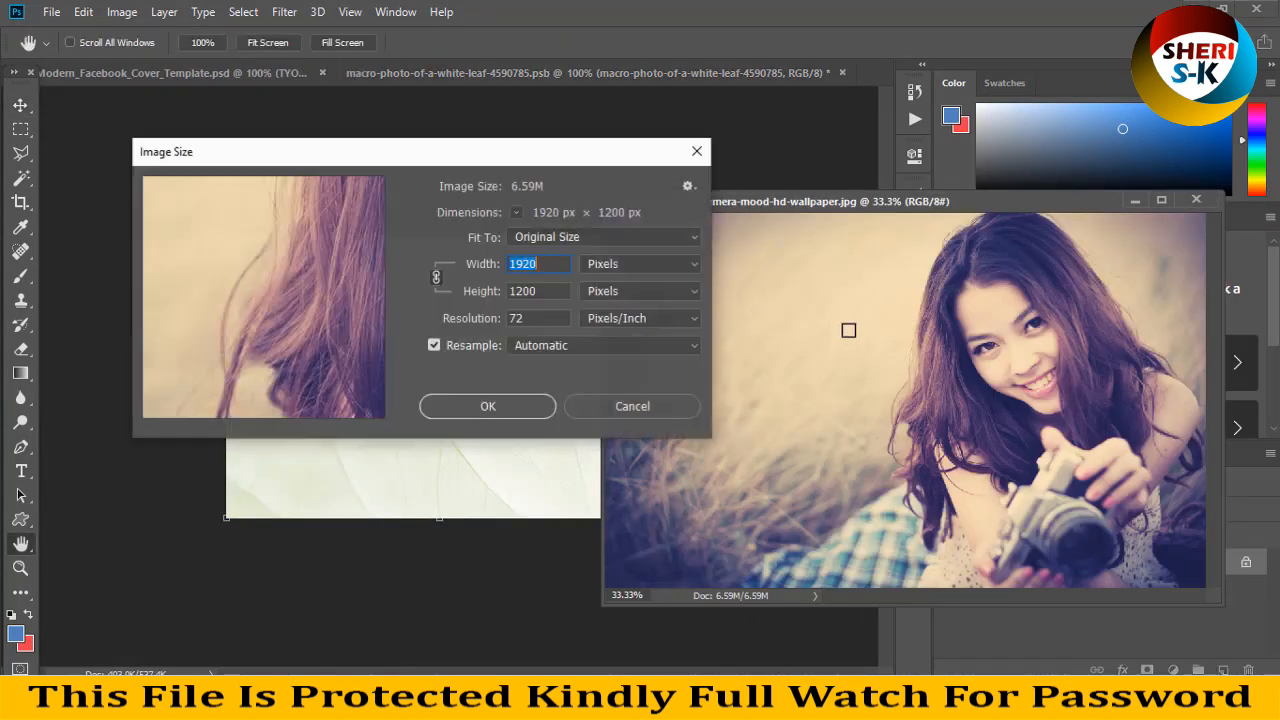
{"action": "type", "text": "6"}
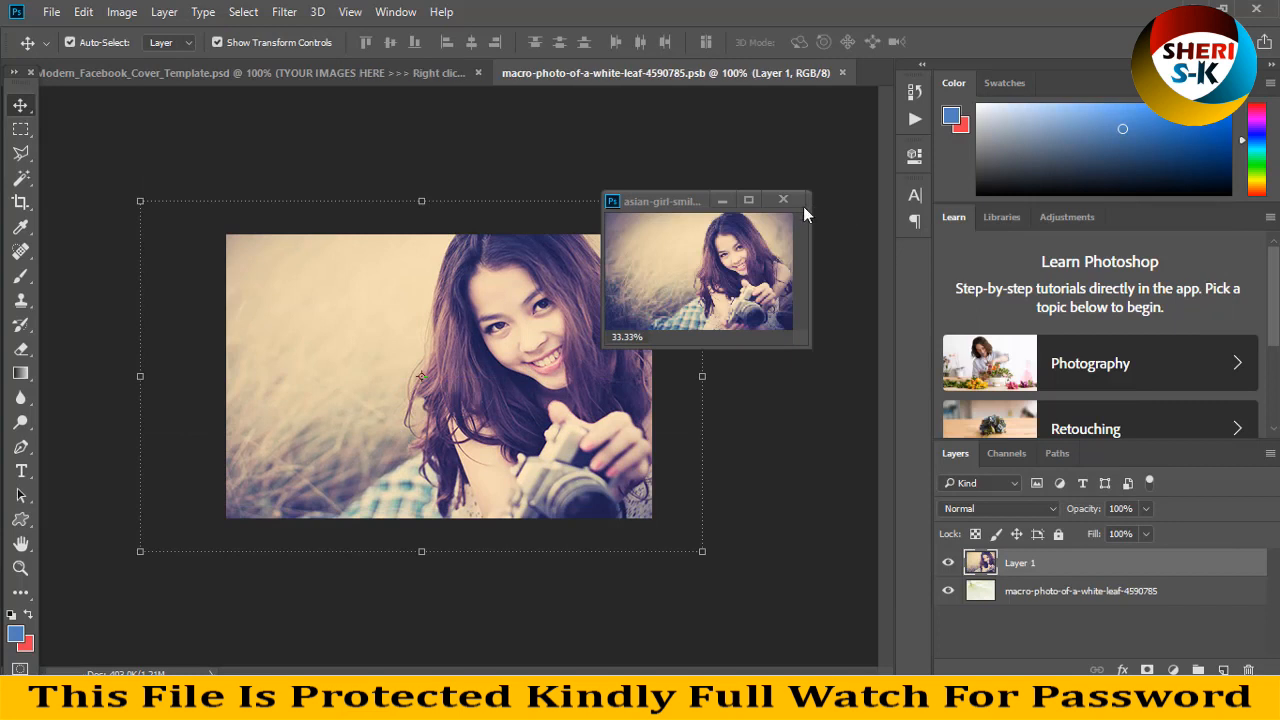
{"action": "left_click", "coordinate": [784, 200]}
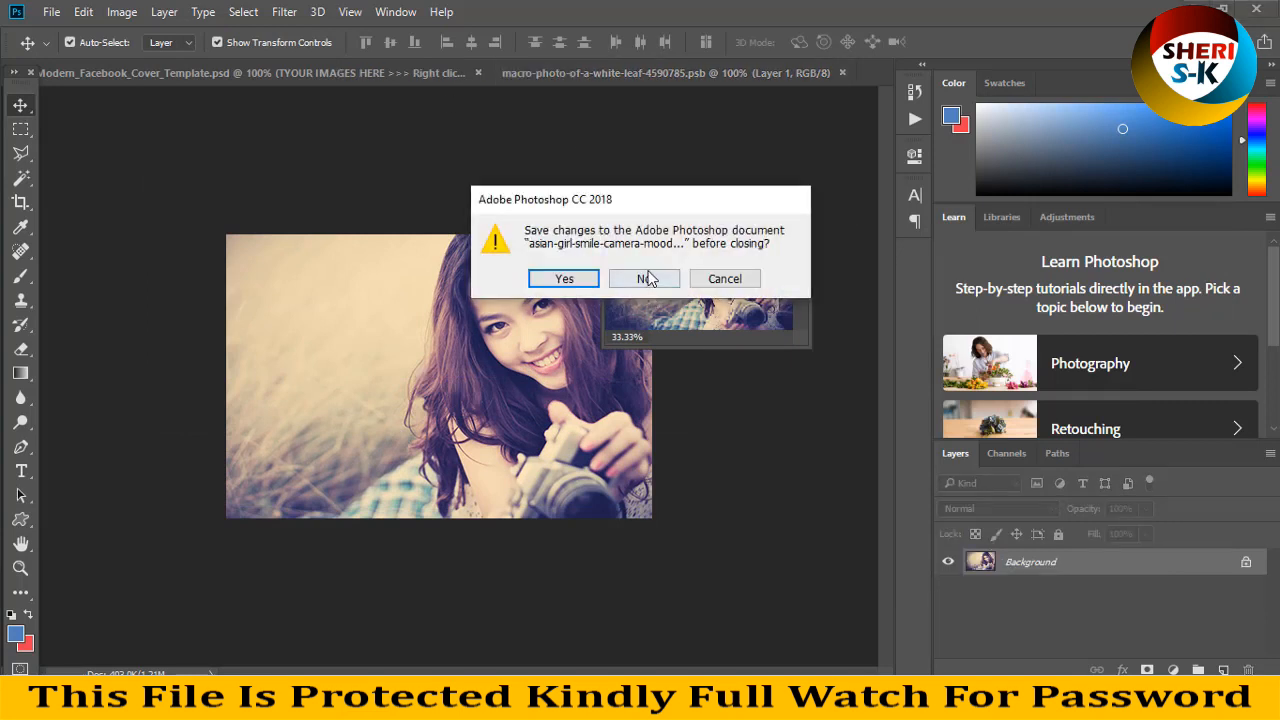
{"action": "left_click", "coordinate": [644, 278]}
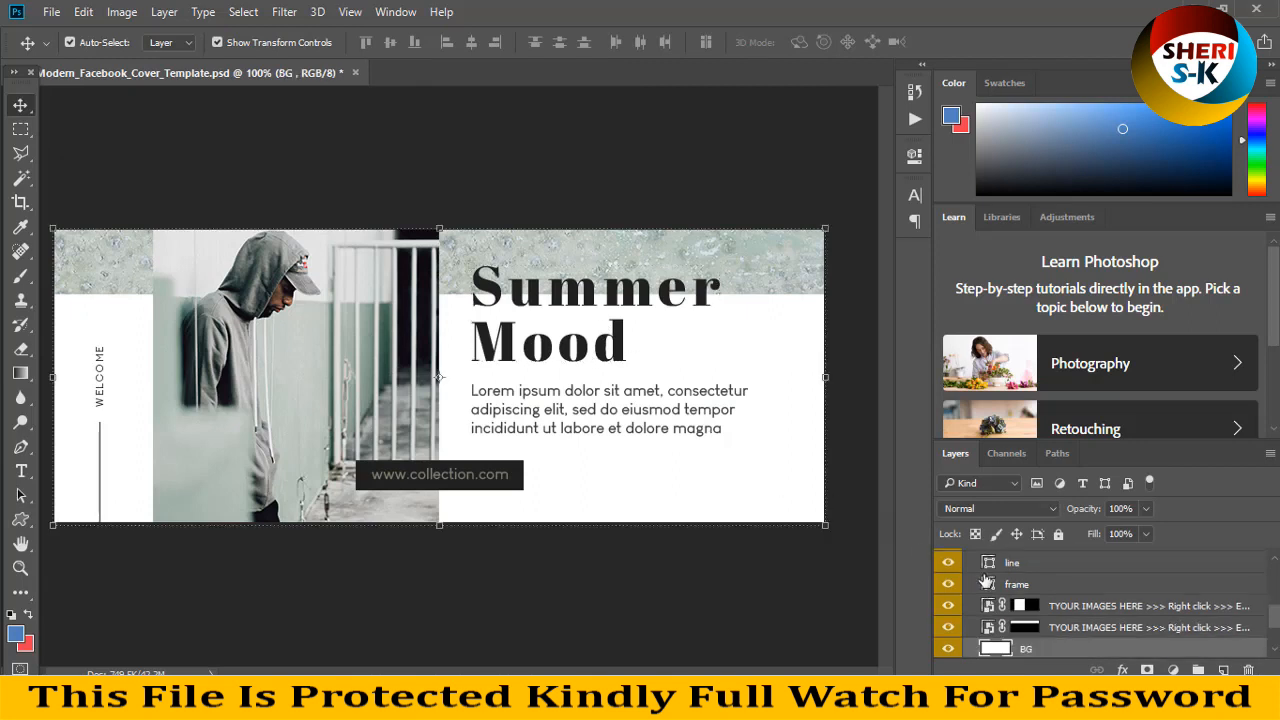
Expand the Summer Mood cover's layer group in the Layers panel
{"action": "left_click", "coordinate": [980, 604]}
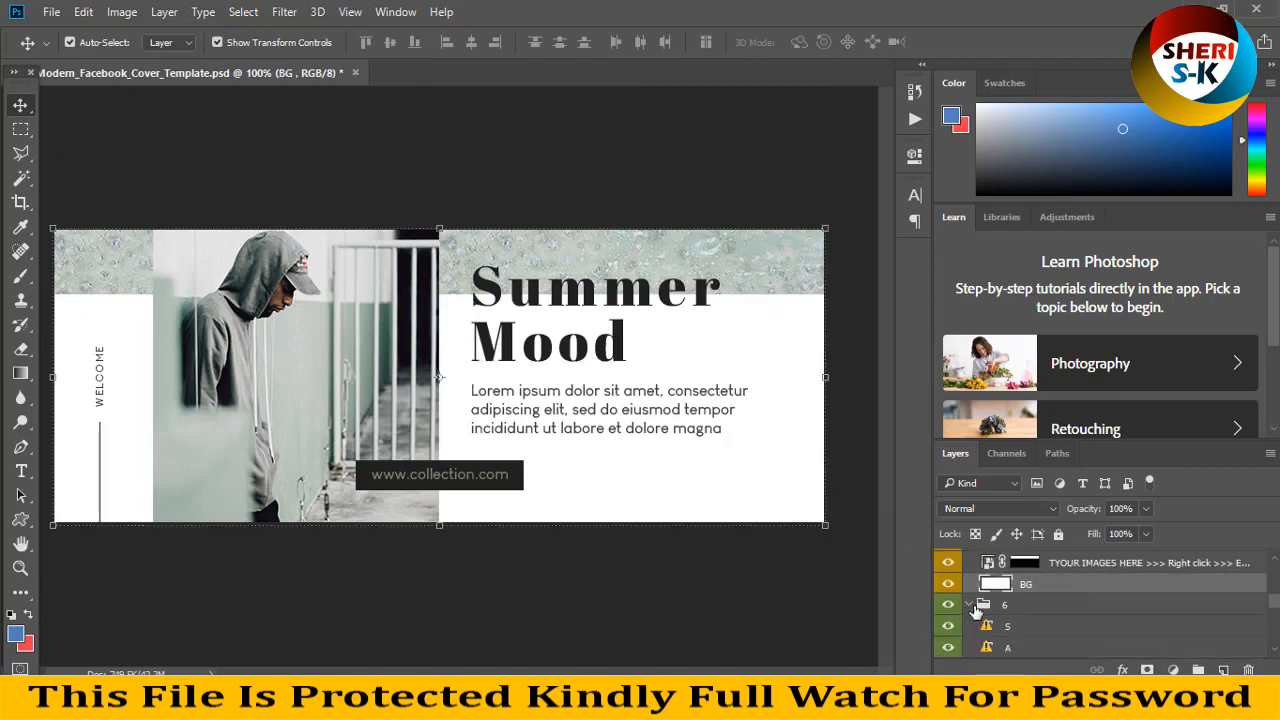